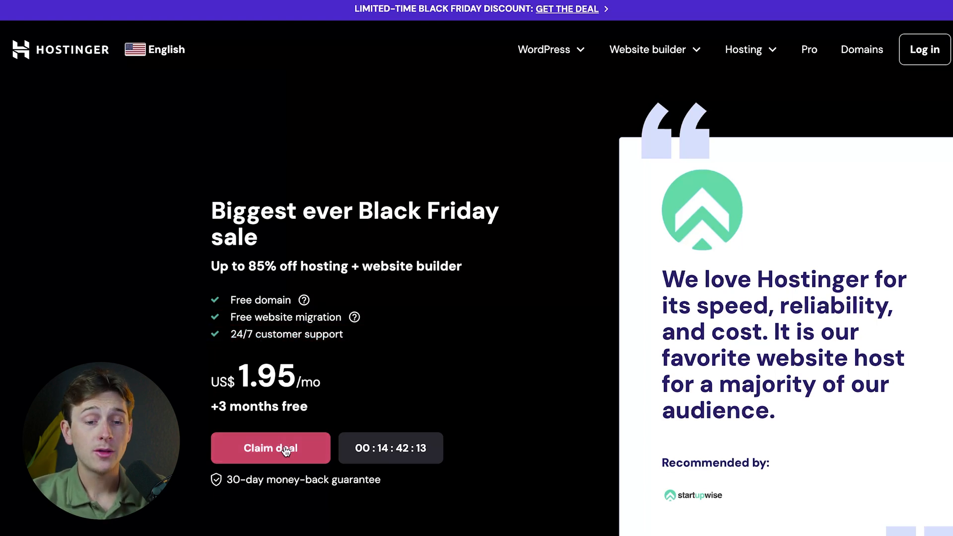
Claim the Black Friday deal and compare the Premium, Business and Cloud Startup plans.
left_click(271, 447)
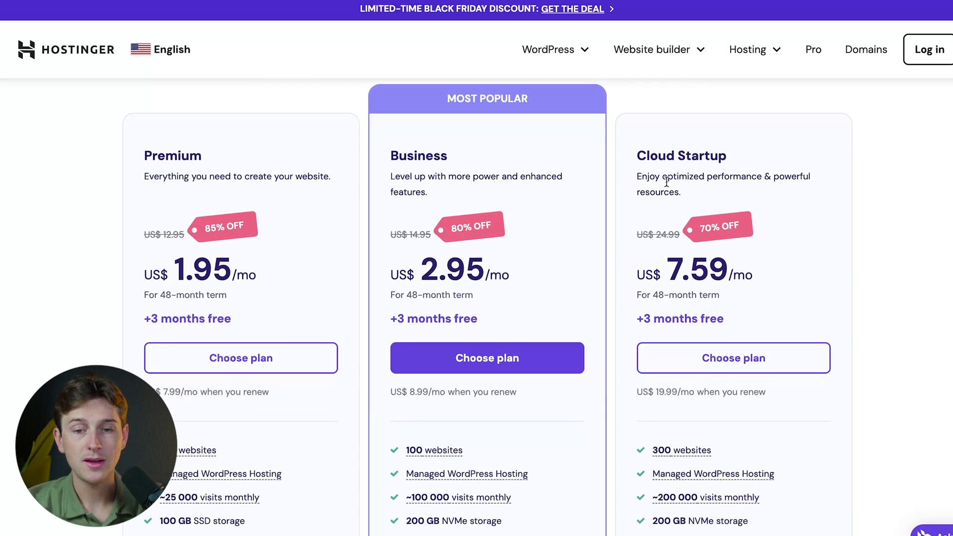
mouse_move(423, 267)
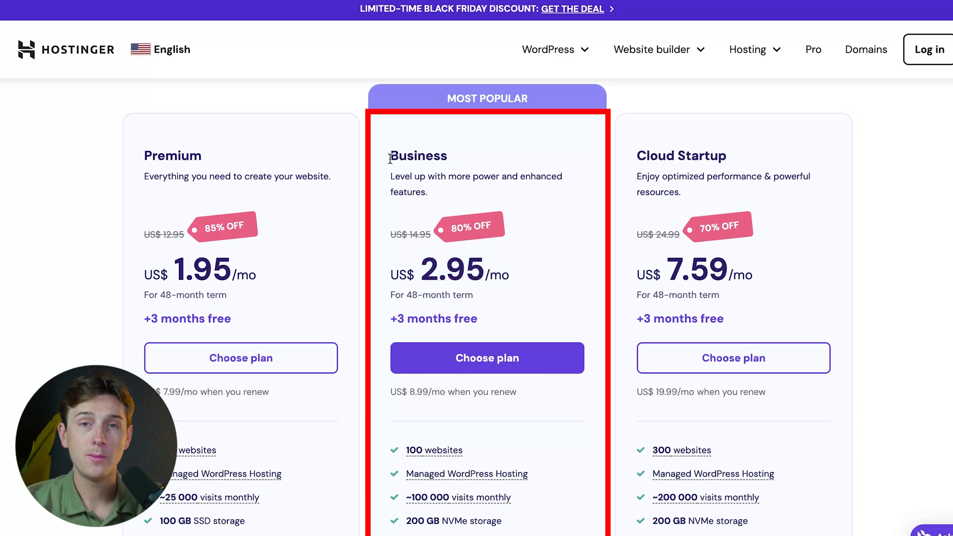
scroll("down", 3)
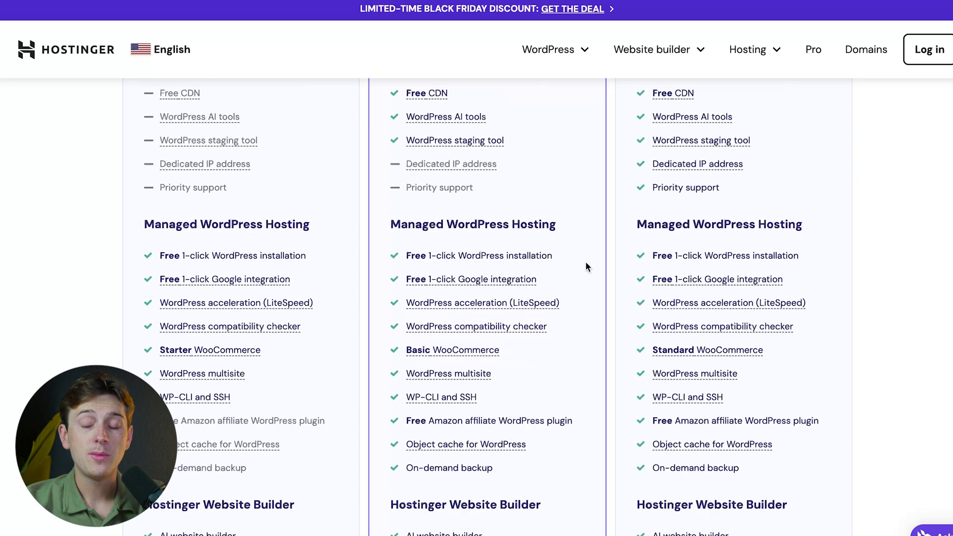
scroll("down", 3)
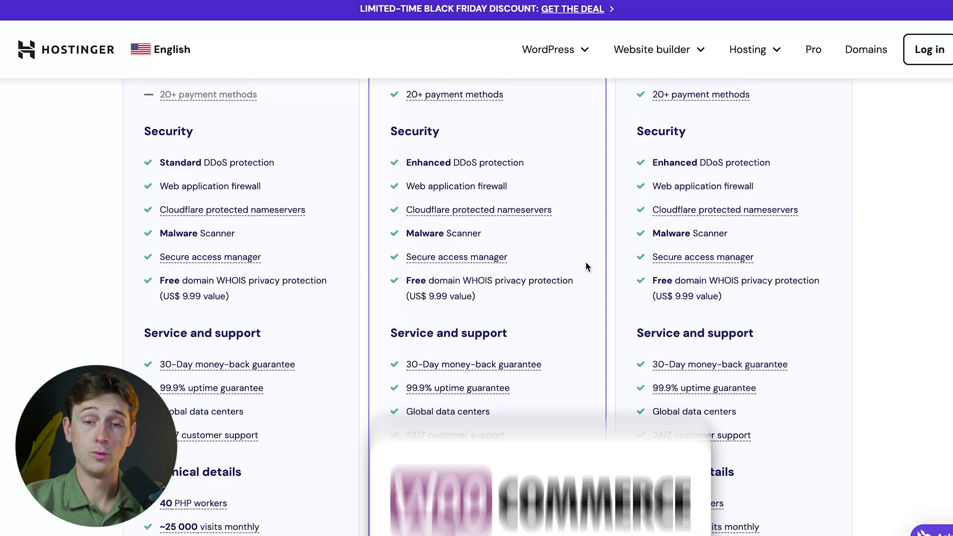
scroll("down", 3)
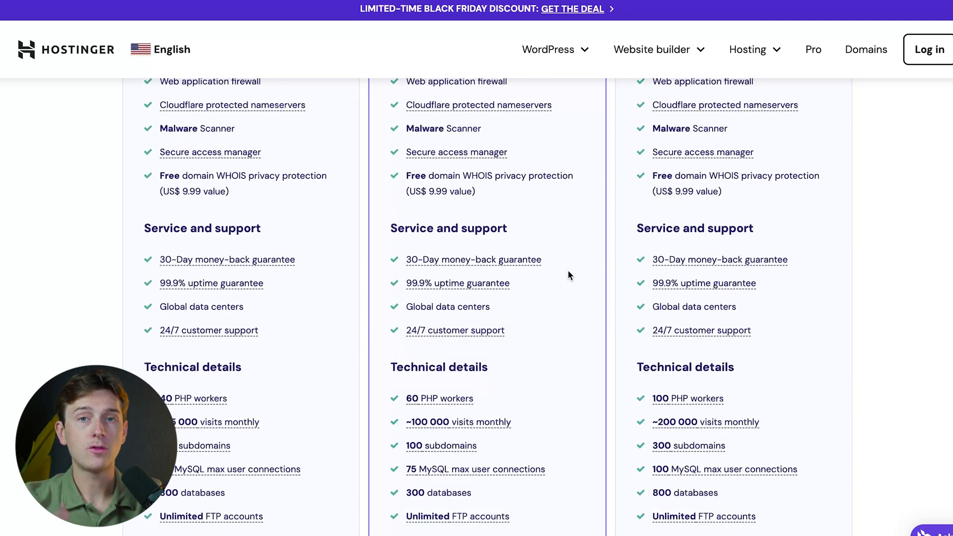
scroll("down", 3)
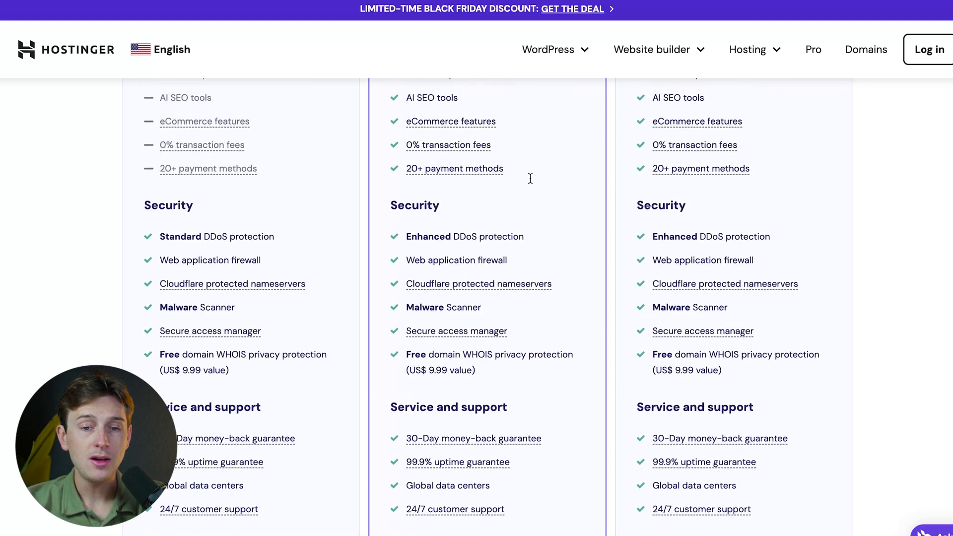
scroll("up", 3)
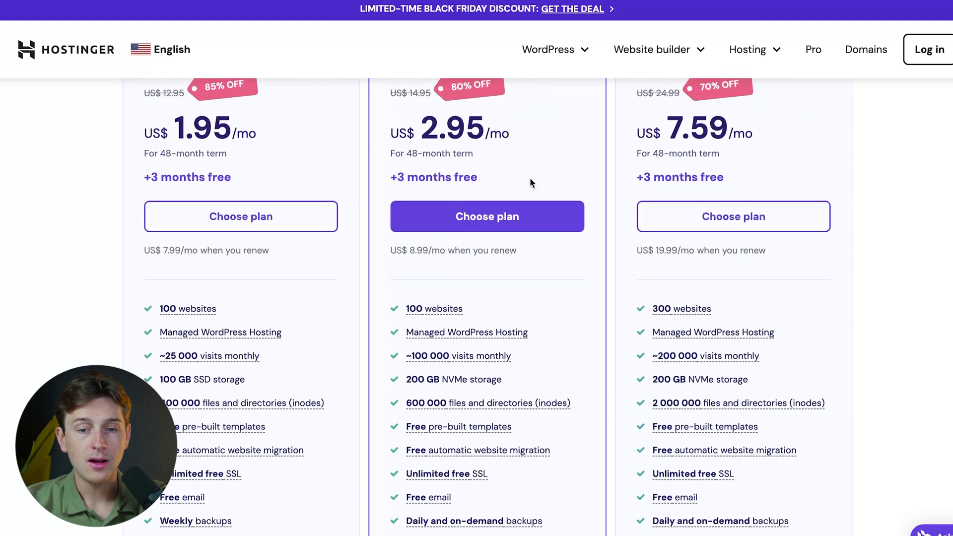
Add the Business Web Hosting plan to the cart with a 48-month billing period.
left_click(486, 216)
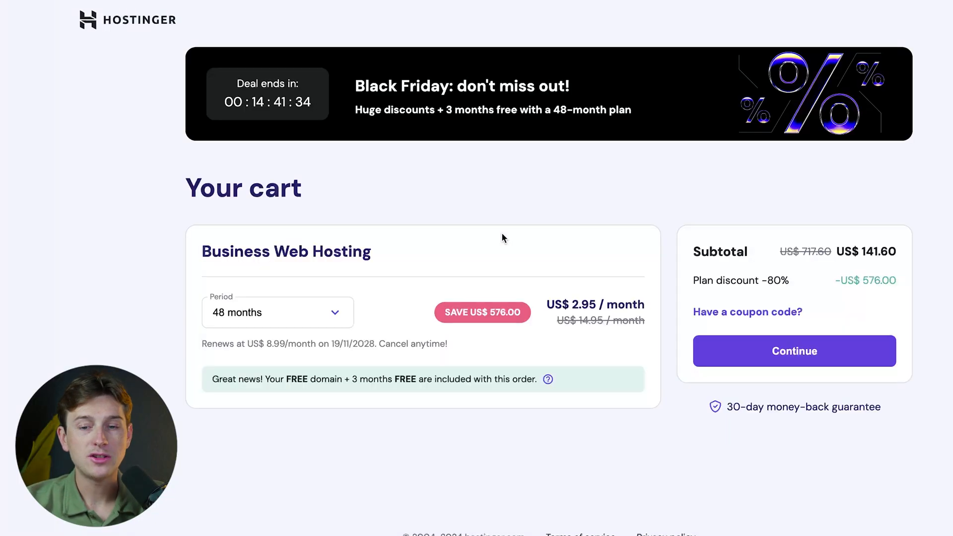
mouse_move(299, 317)
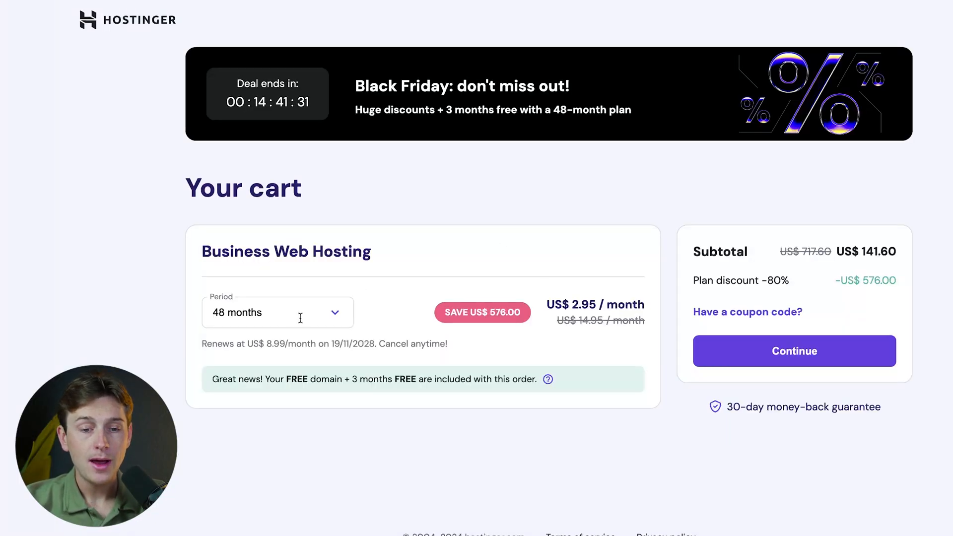
left_click(277, 312)
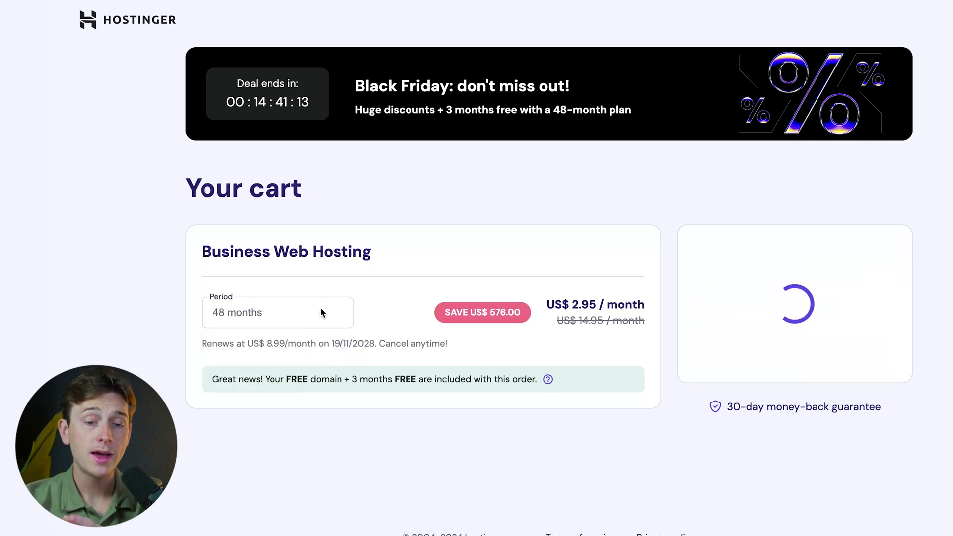
left_click(277, 311)
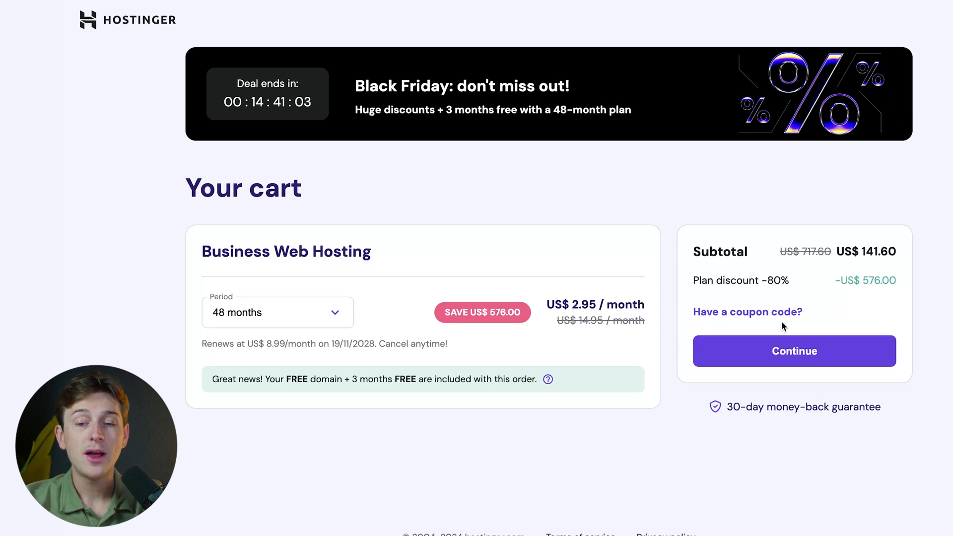
Apply coupon STARTUPWISE, cutting the subtotal to US$127.44 (US$2.65/month).
left_click(747, 312)
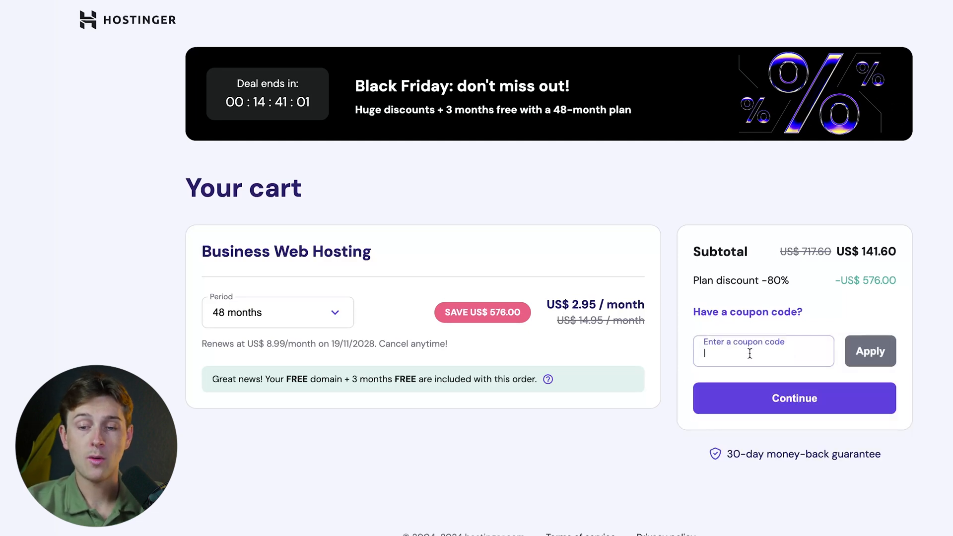
type("STA")
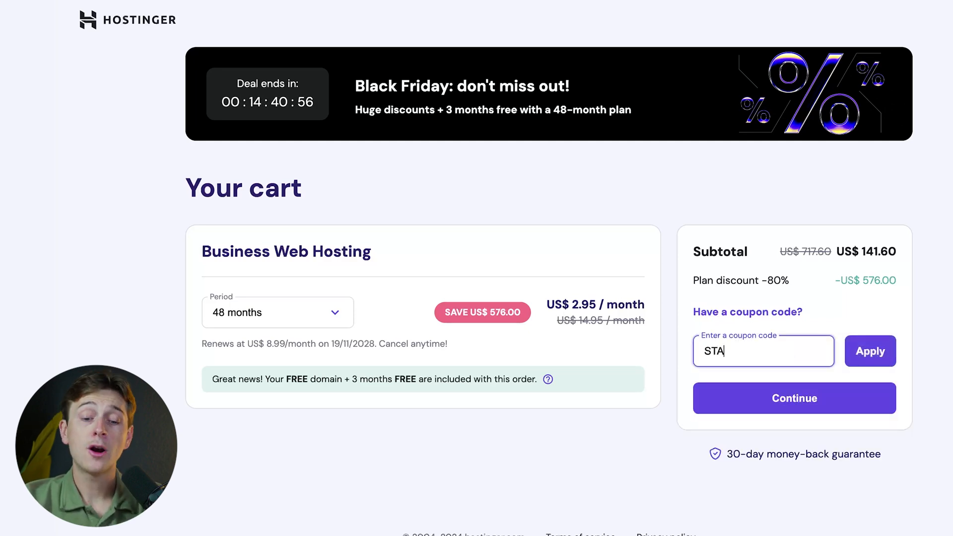
type("RTUP")
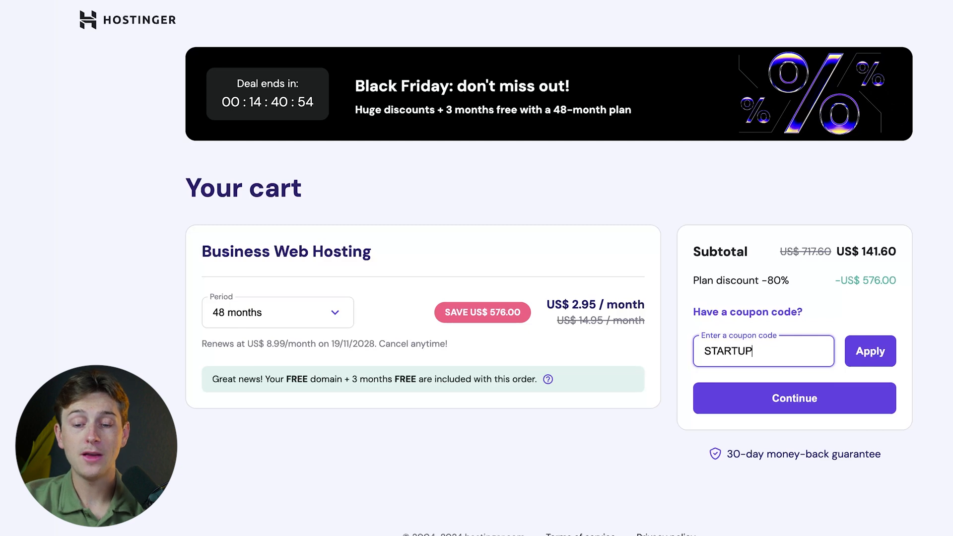
left_click(869, 351)
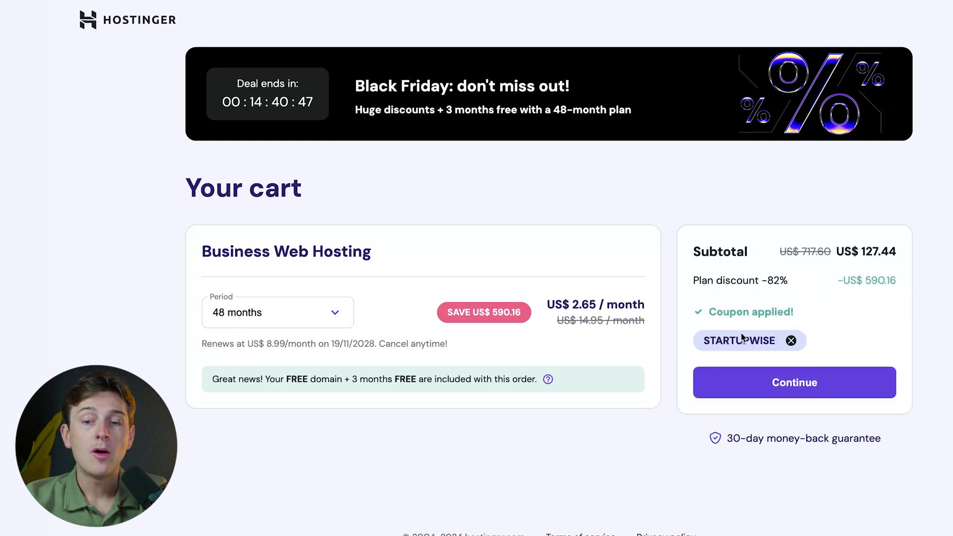
mouse_move(793, 389)
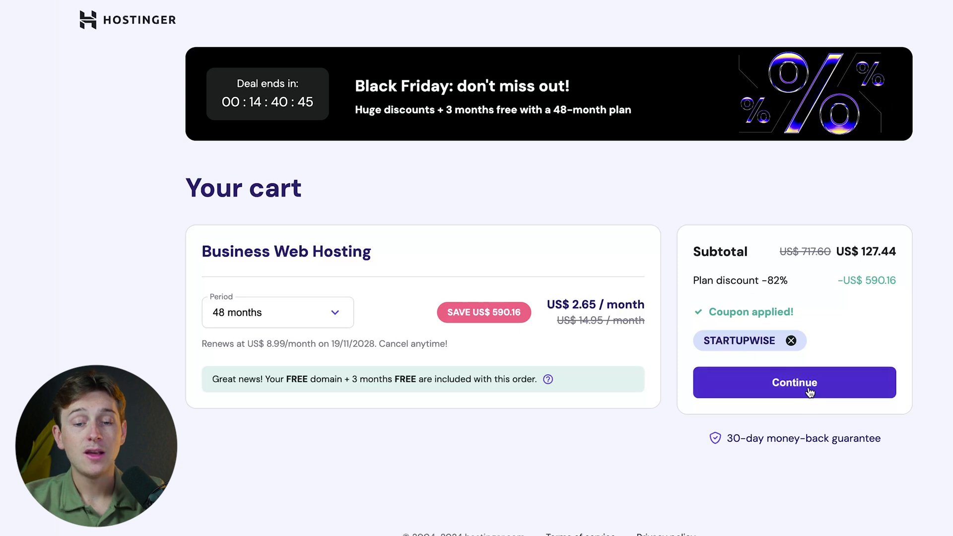
Continue past the cart and sign up with a Google account.
left_click(793, 382)
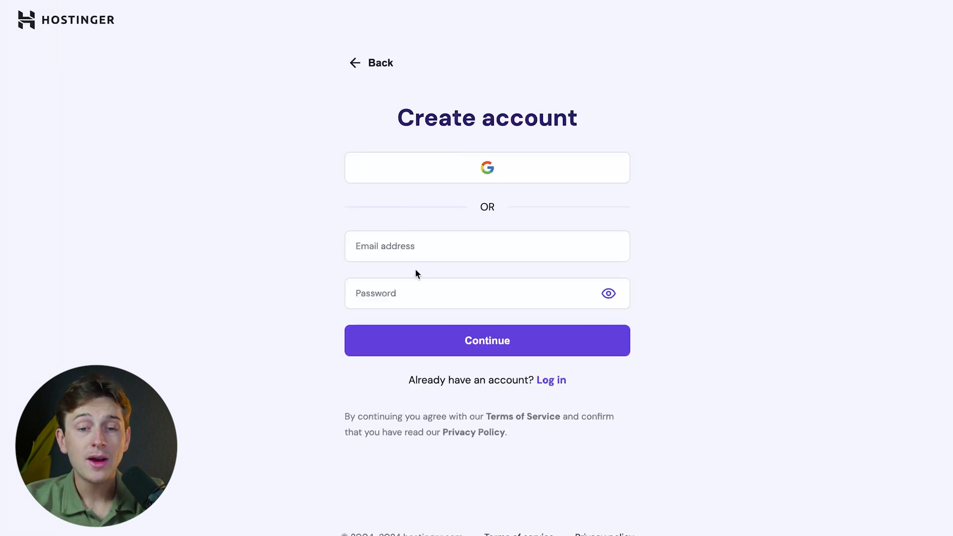
left_click(487, 340)
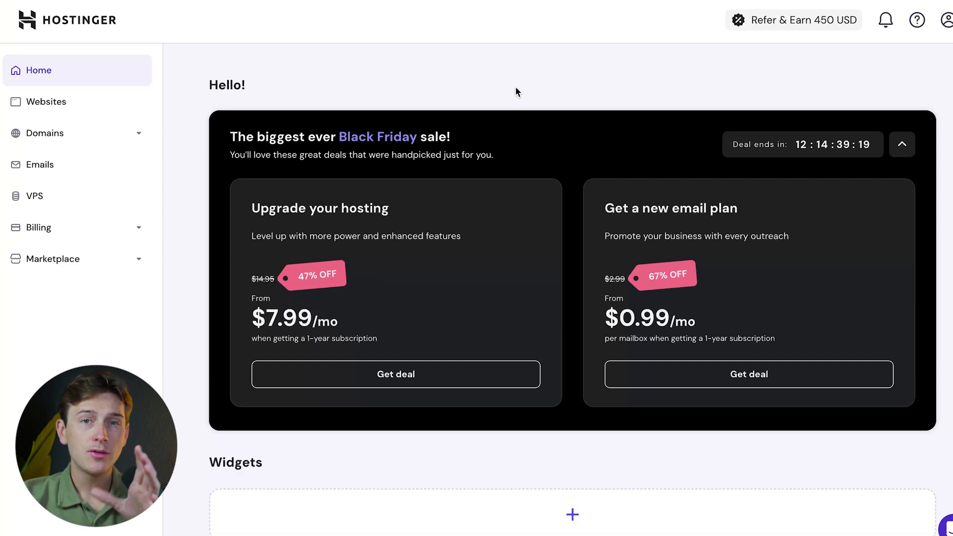
mouse_move(121, 100)
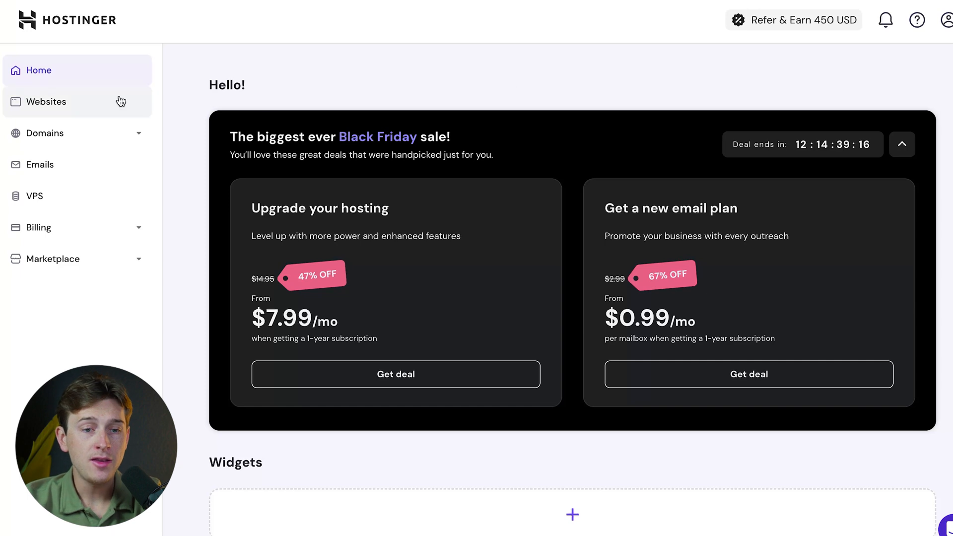
Visit Websites, Domain portfolio, VPS and Marketplace, ending back on the Websites list.
left_click(46, 101)
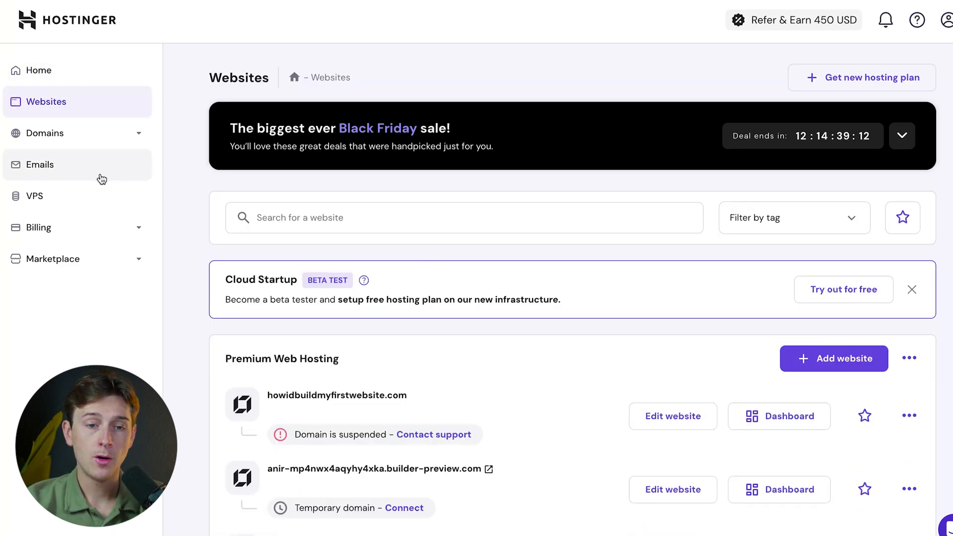
left_click(43, 133)
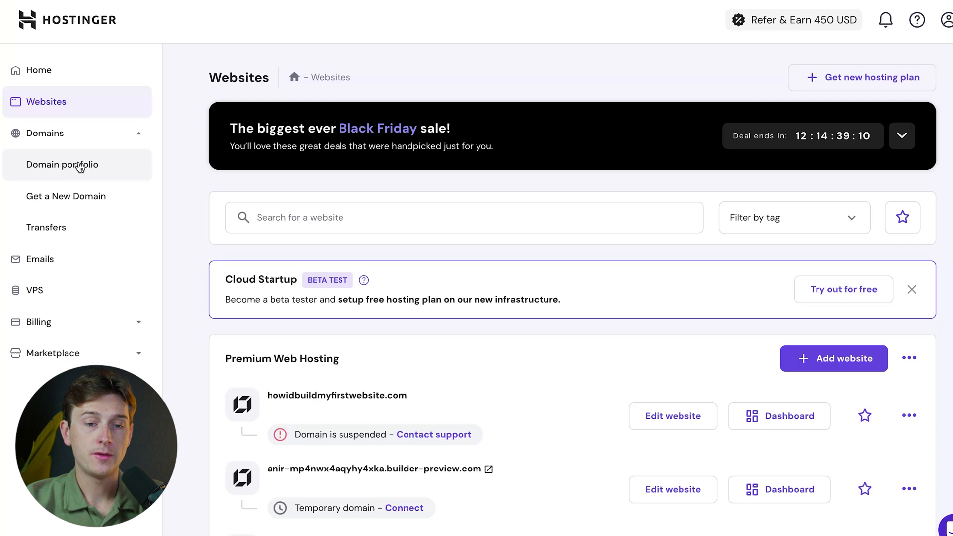
left_click(61, 164)
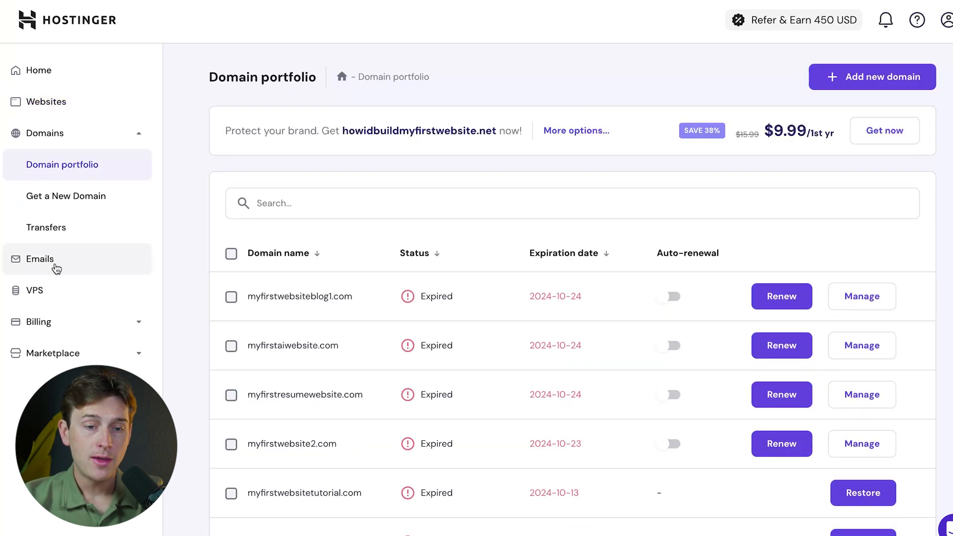
left_click(39, 258)
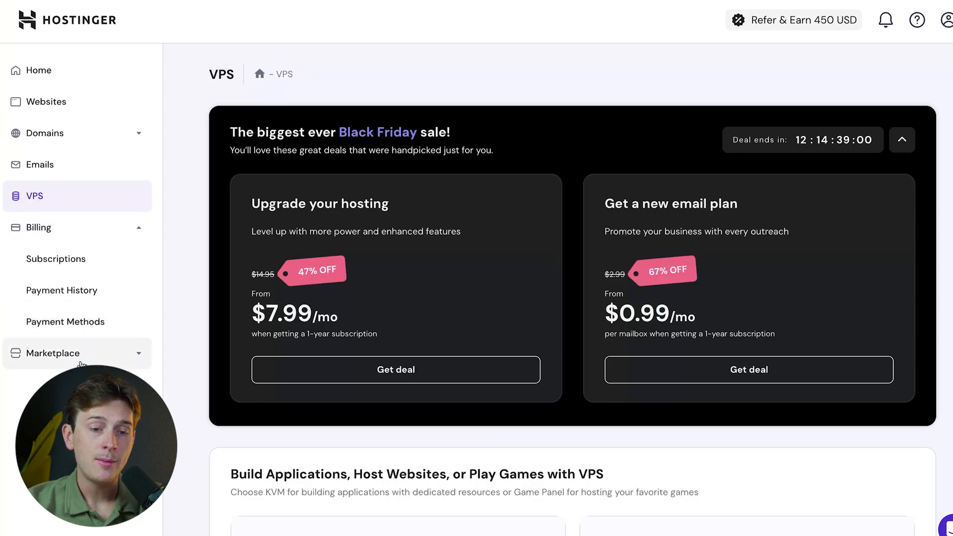
left_click(46, 101)
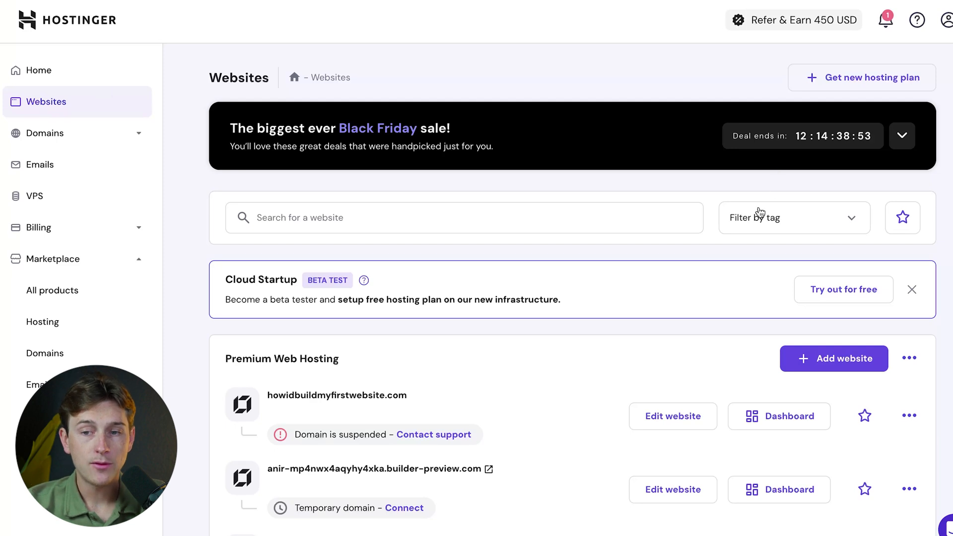
mouse_move(696, 264)
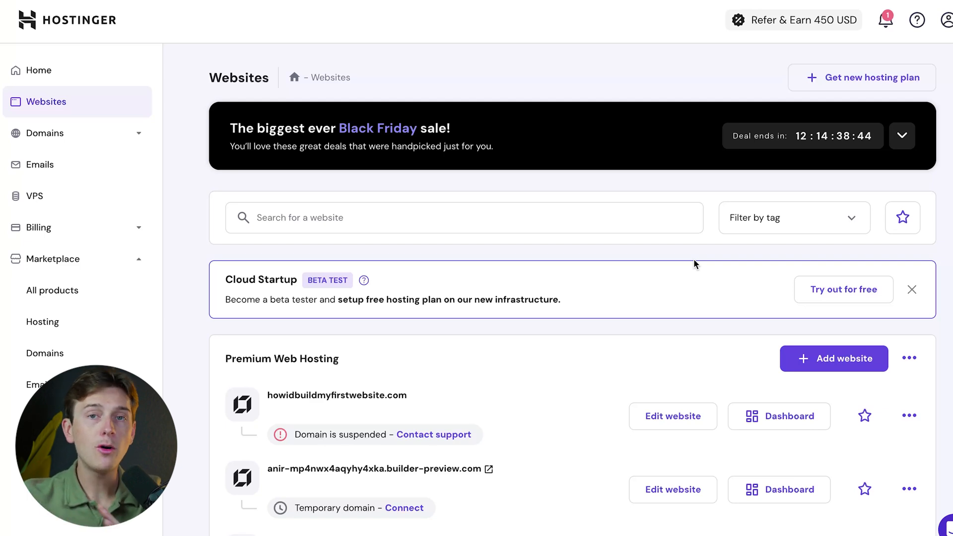
mouse_move(749, 364)
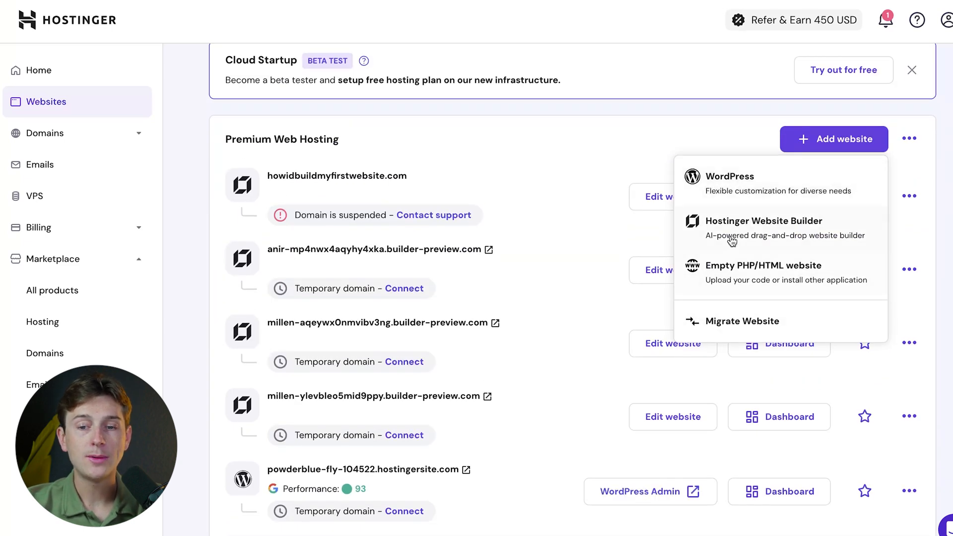
mouse_move(756, 216)
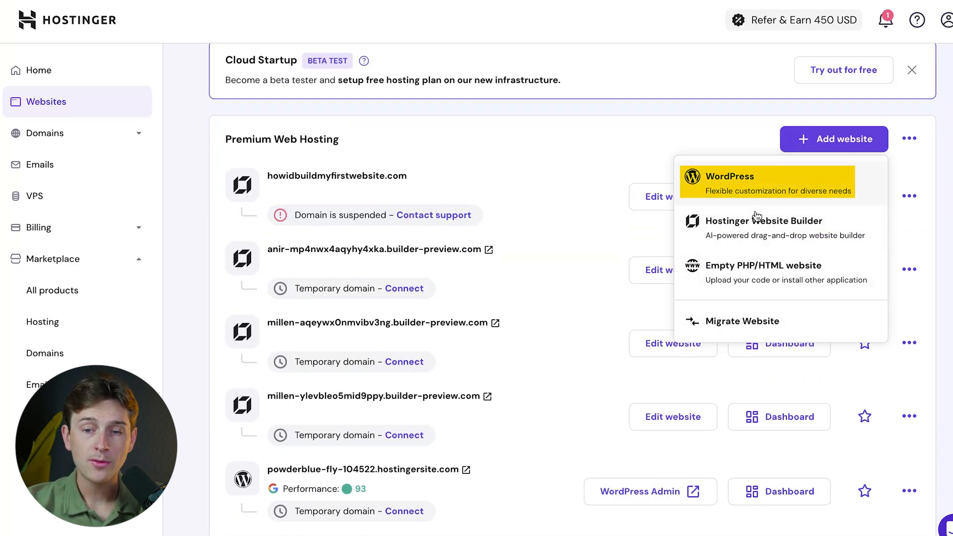
mouse_move(776, 271)
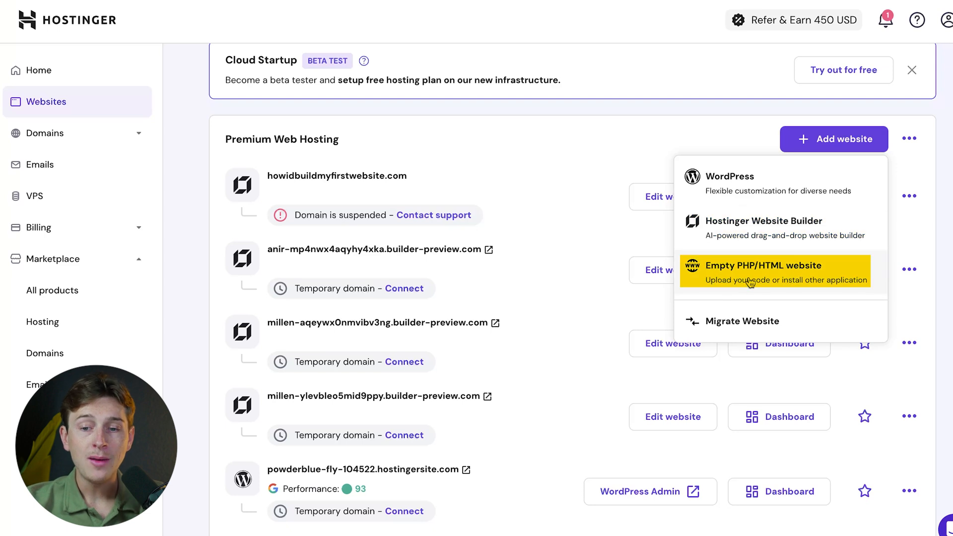
mouse_move(764, 278)
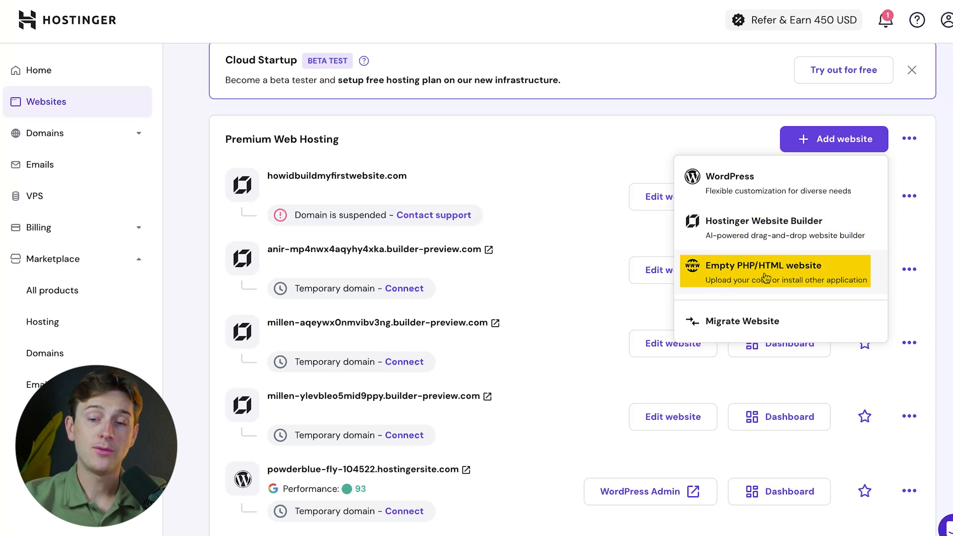
mouse_move(741, 321)
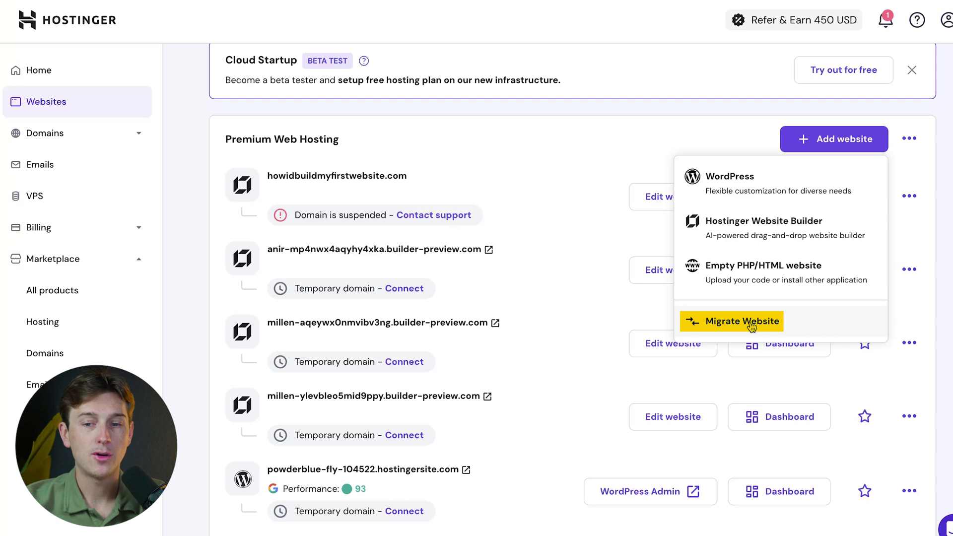
mouse_move(753, 228)
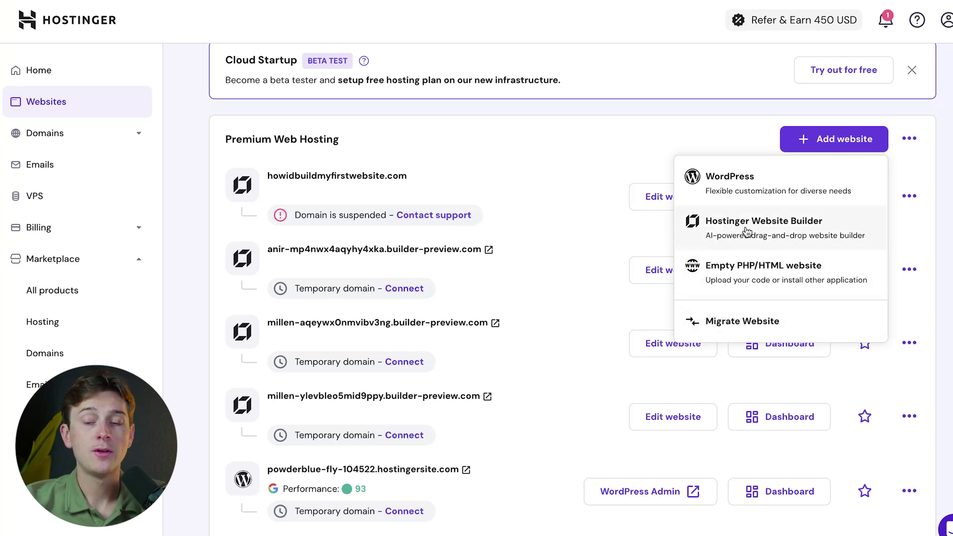
Choose Hostinger Website Builder from the Add website dropdown.
left_click(764, 228)
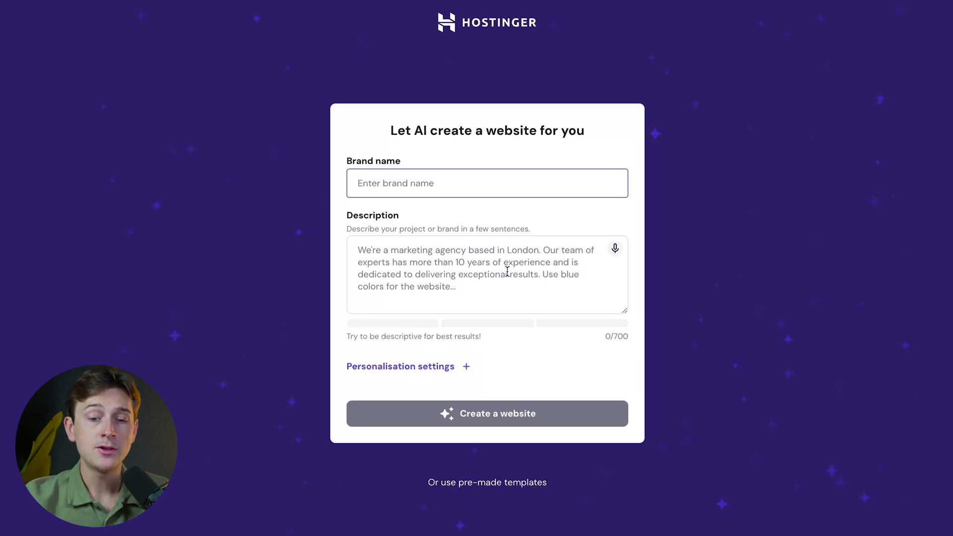
mouse_move(476, 463)
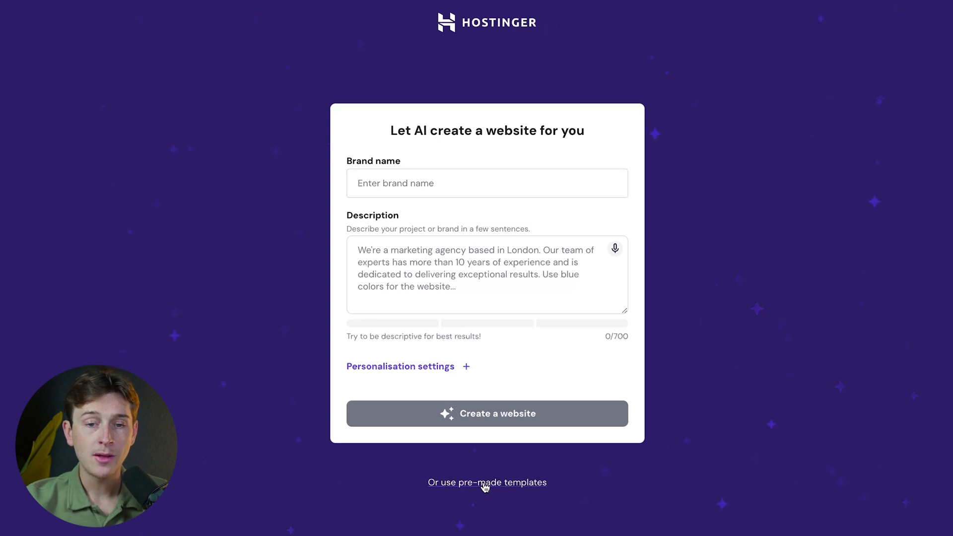
Switch from the AI generator to browsing pre-made templates.
left_click(487, 482)
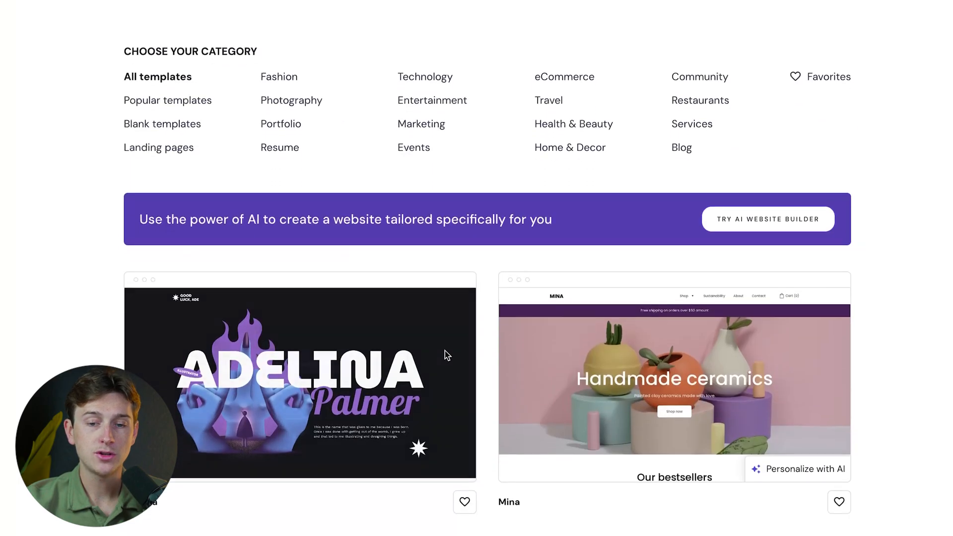
scroll("down", 3)
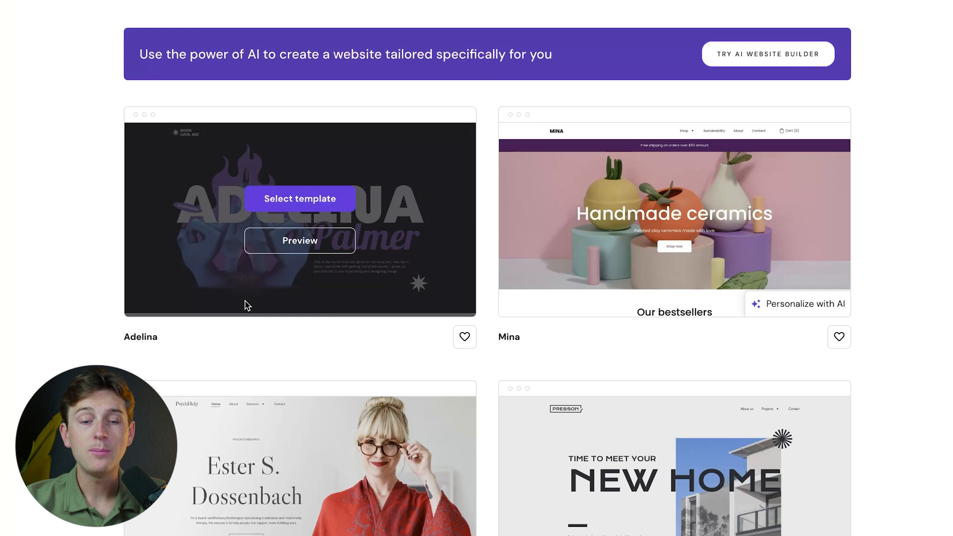
scroll("down", 3)
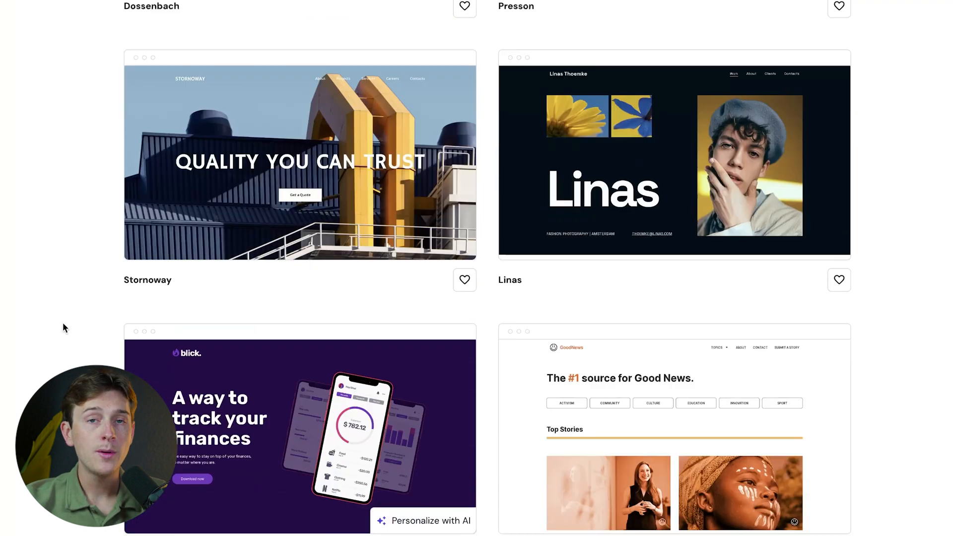
scroll("up", 3)
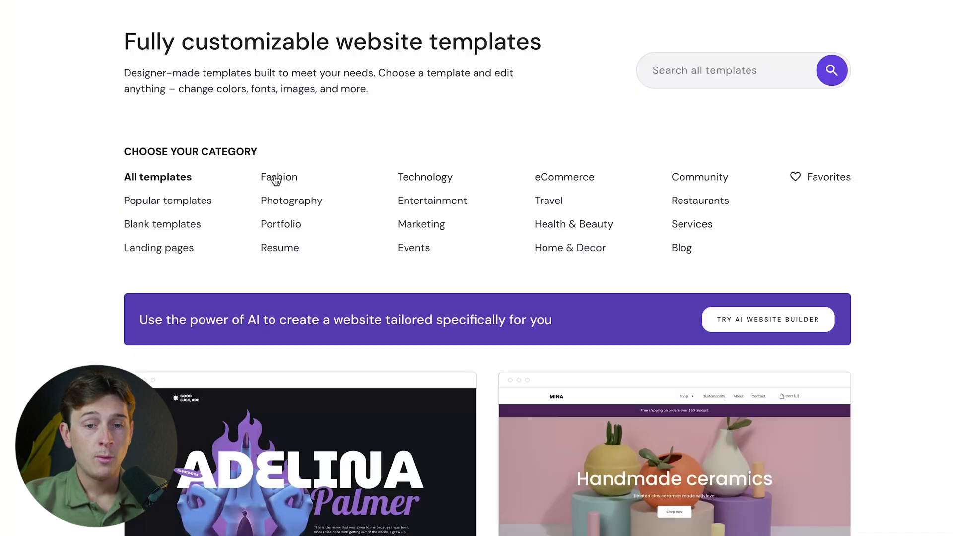
mouse_move(286, 209)
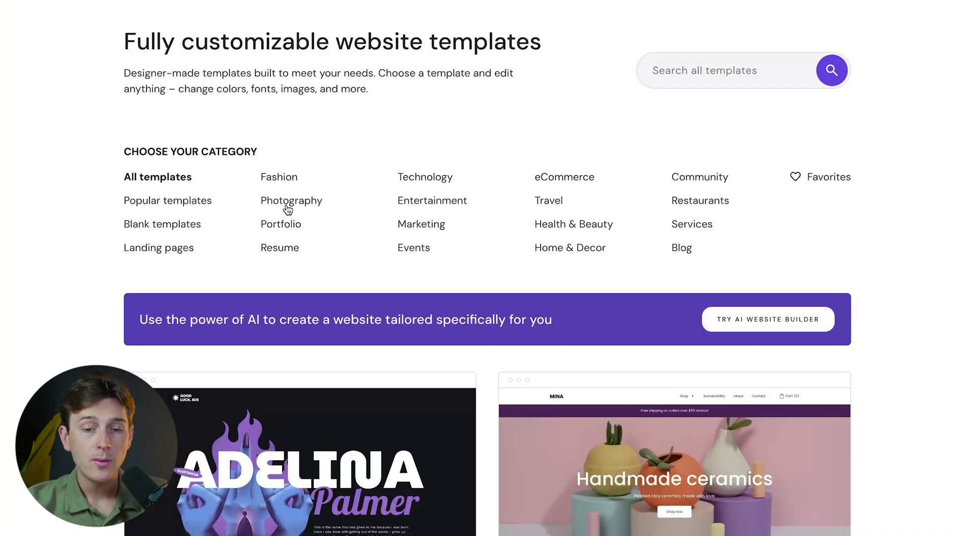
Filter templates to Fashion and select the Shaw template.
left_click(280, 224)
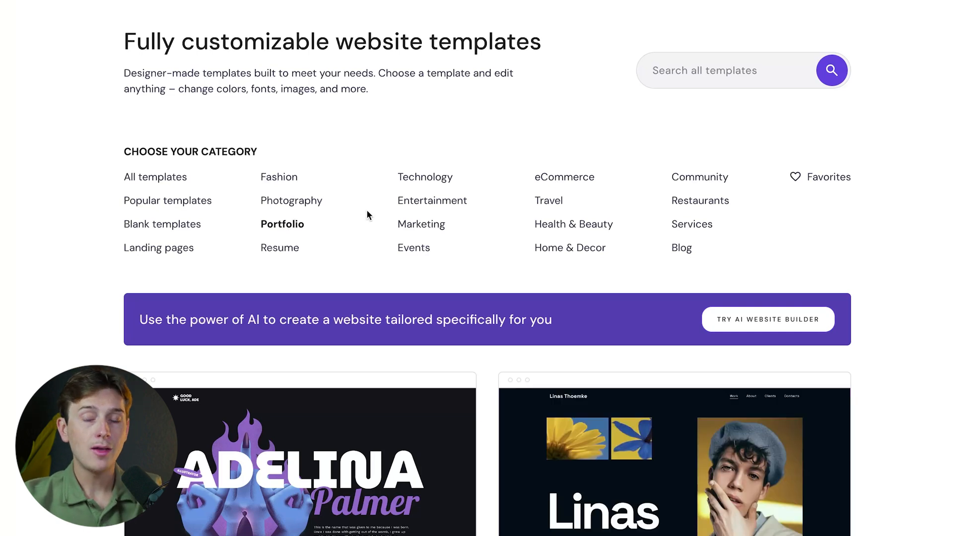
scroll("down", 3)
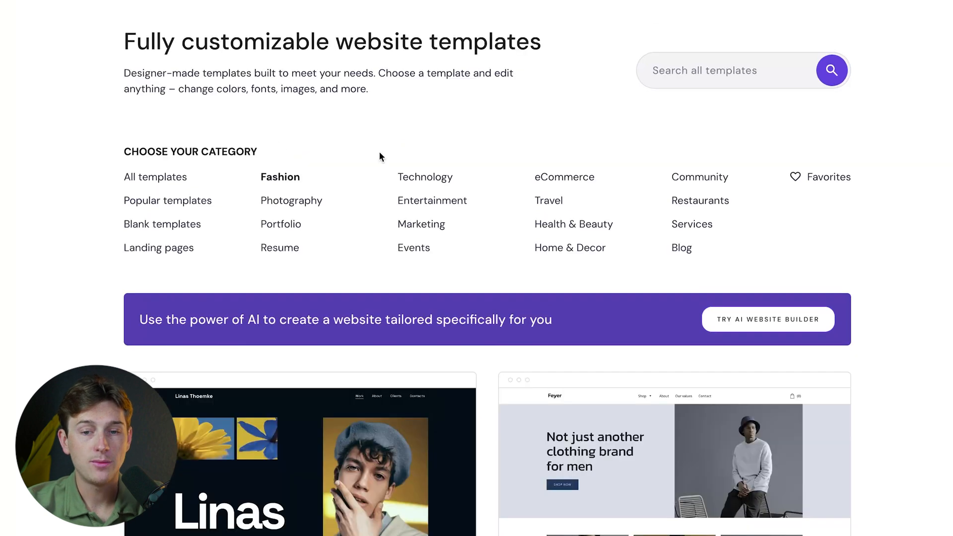
scroll("down", 3)
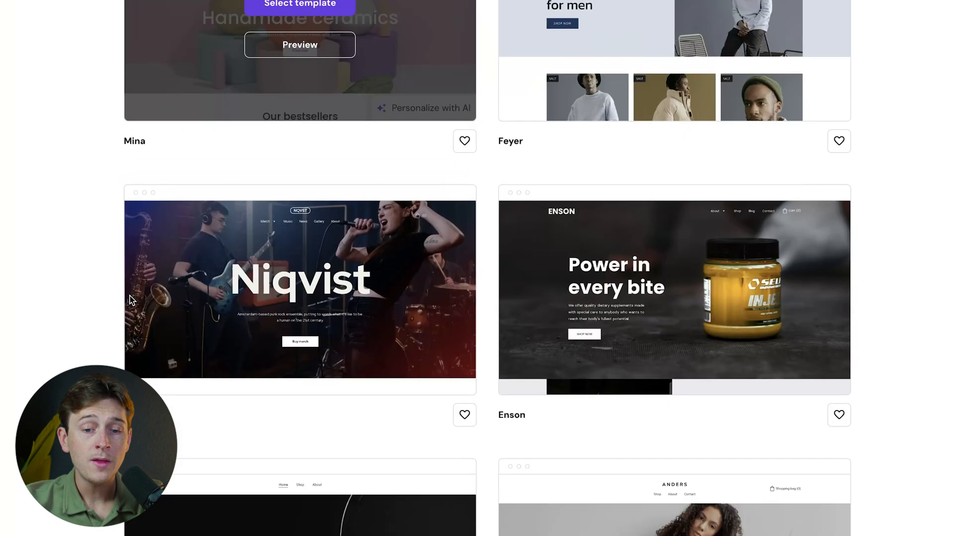
scroll("down", 3)
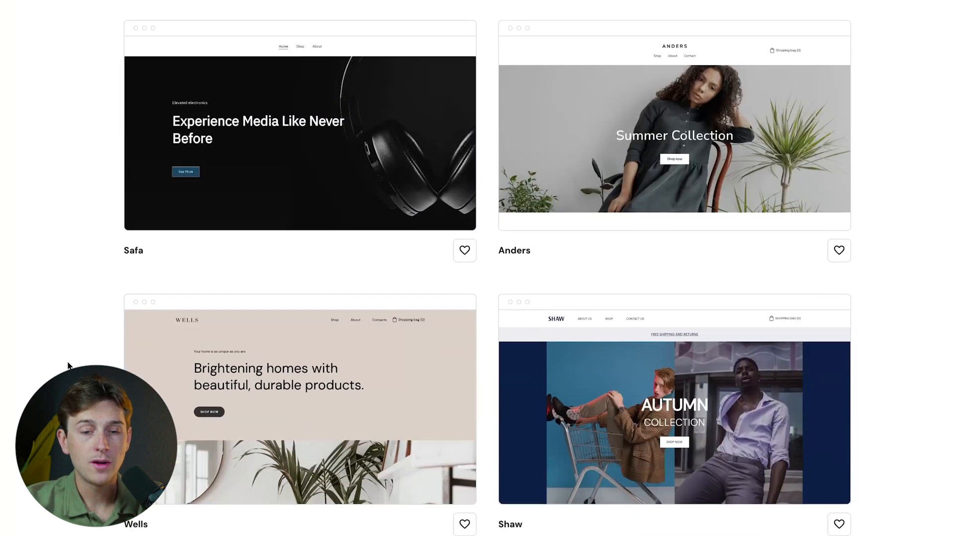
scroll("down", 3)
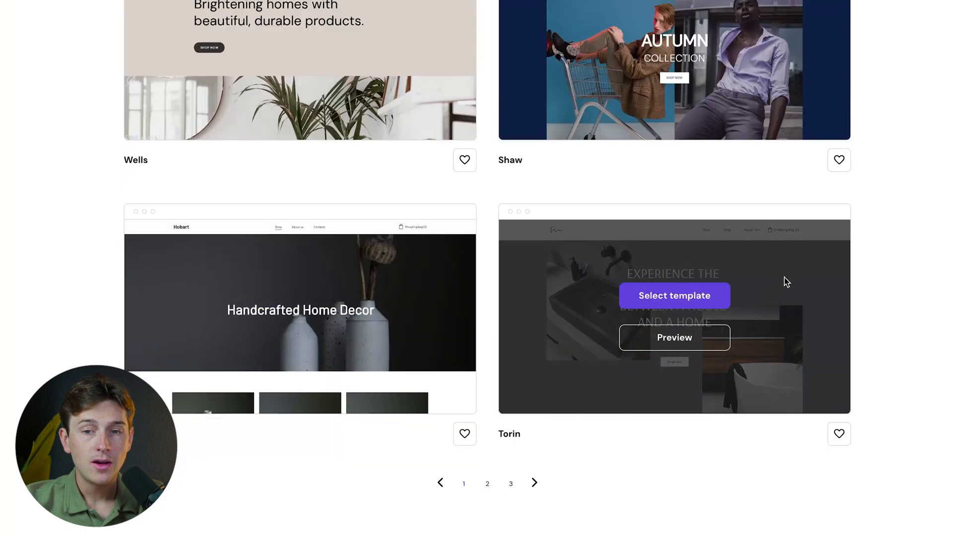
scroll("up", 3)
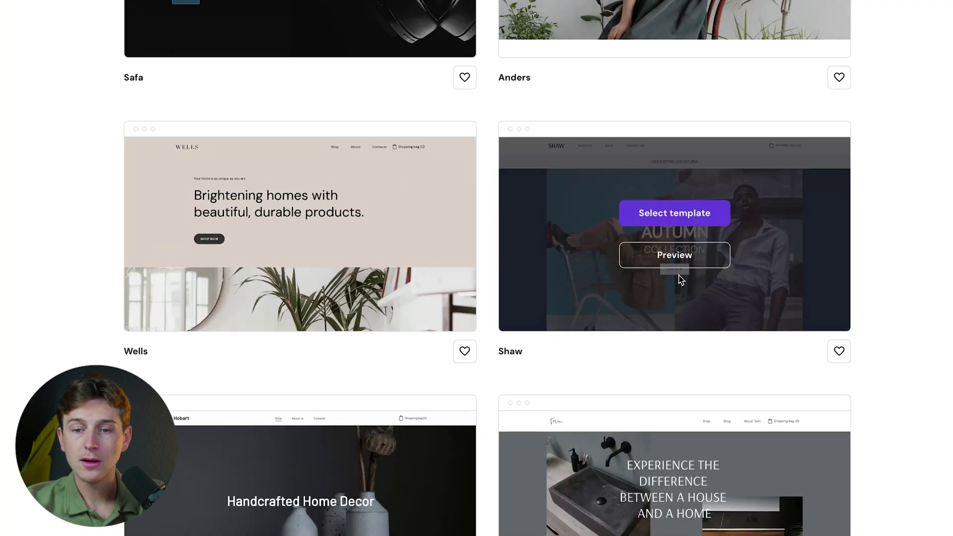
mouse_move(740, 176)
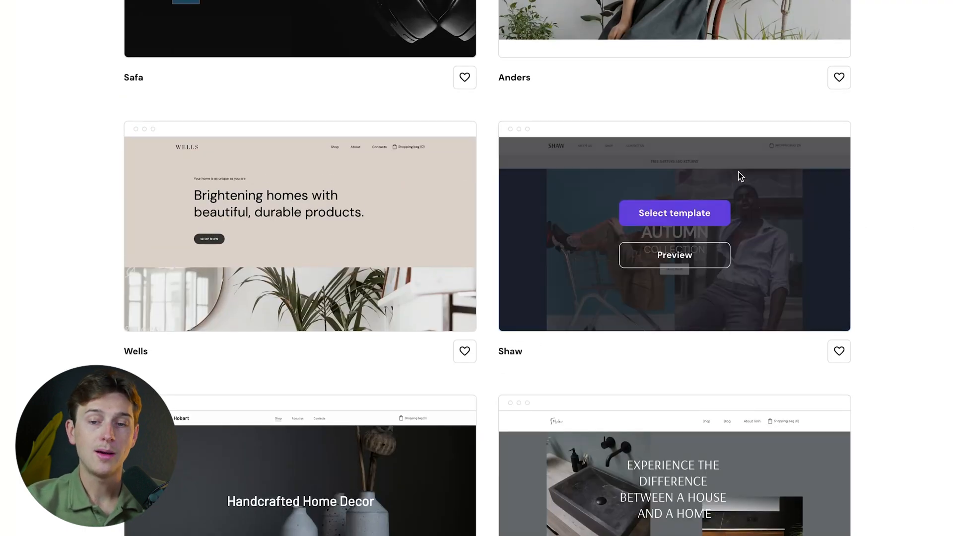
left_click(674, 213)
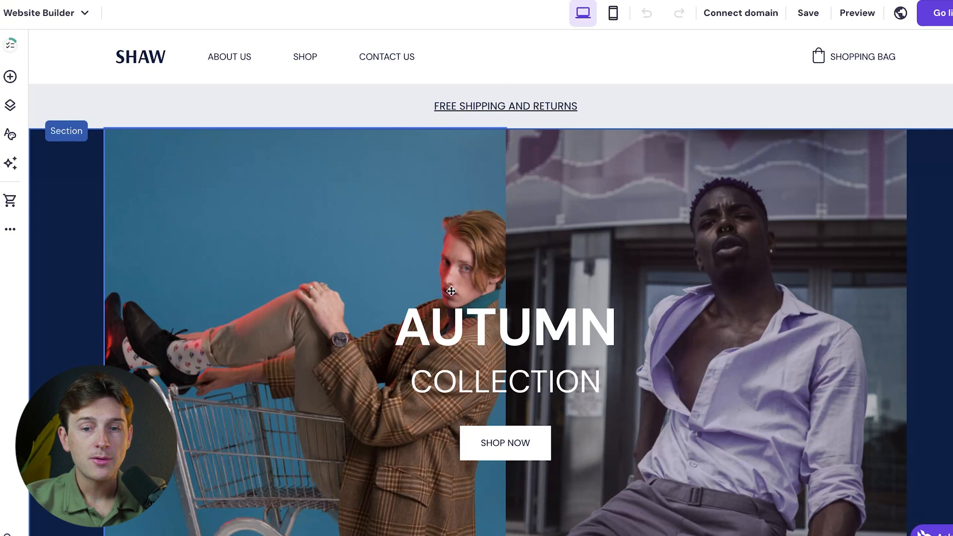
Select the header holding the SHAW logo and navigation links.
left_click(505, 327)
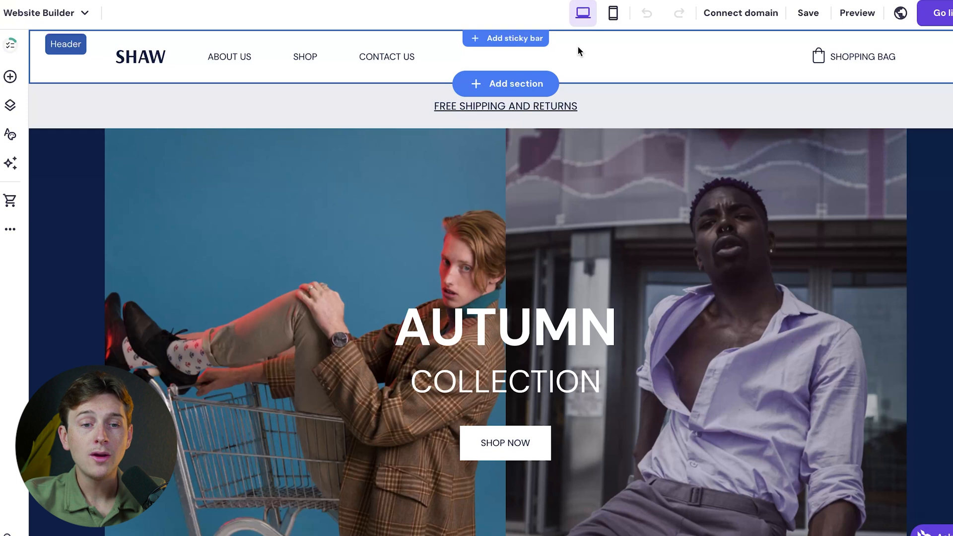
mouse_move(516, 83)
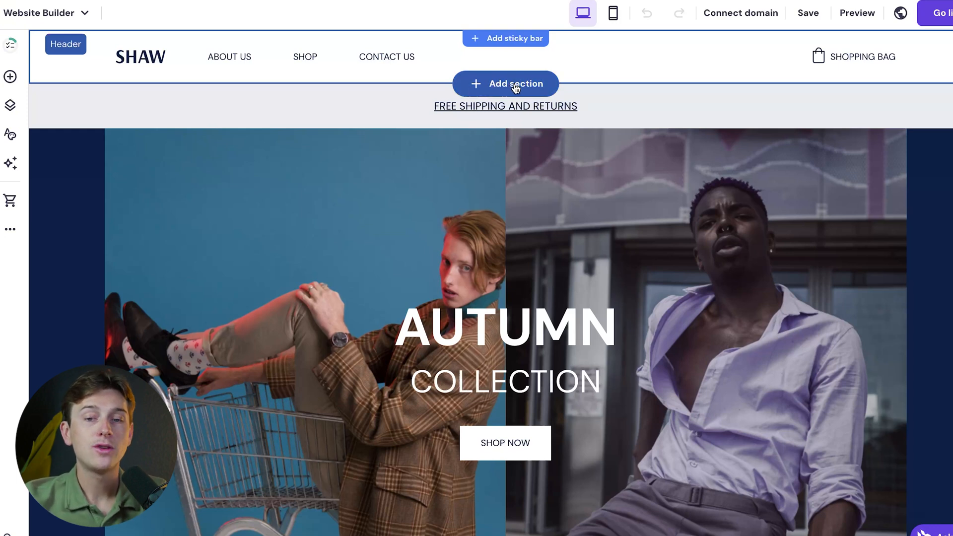
mouse_move(604, 53)
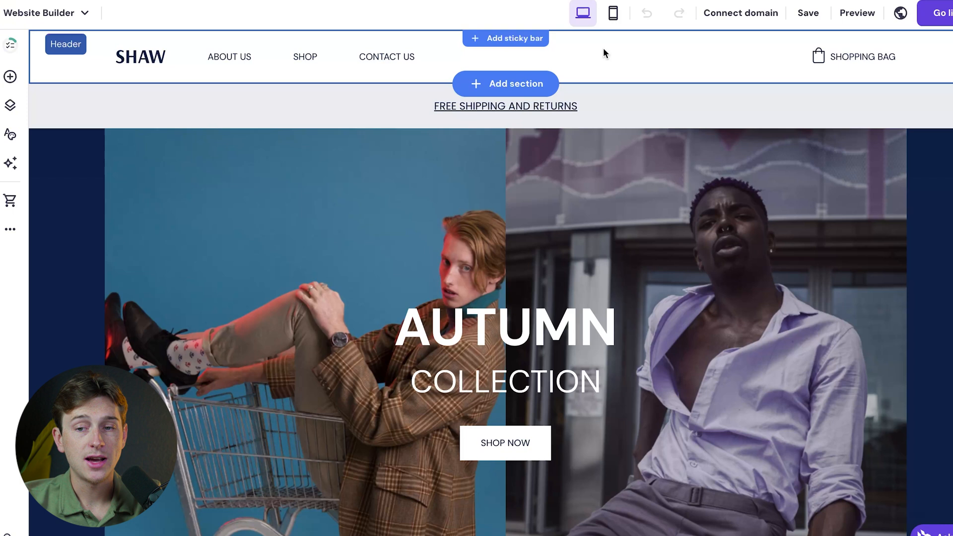
mouse_move(375, 48)
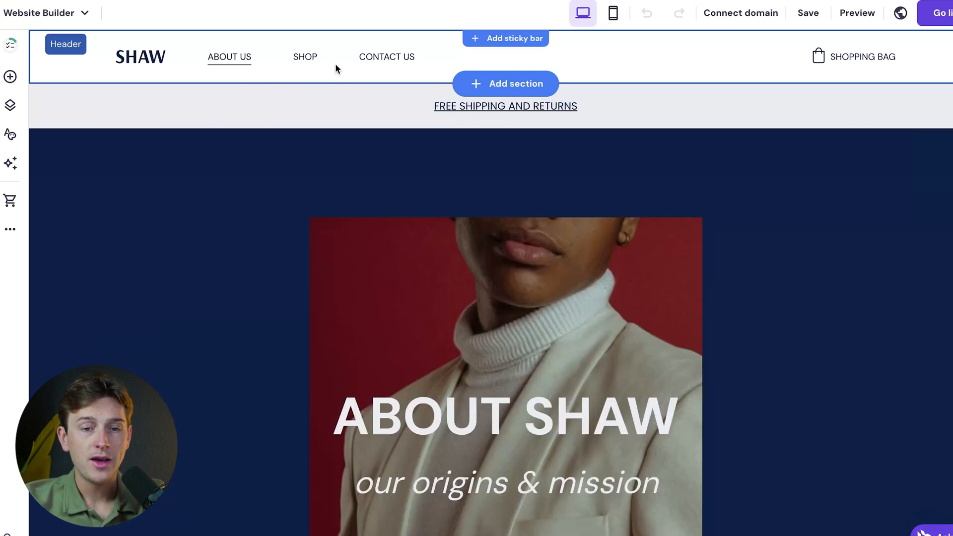
mouse_move(78, 62)
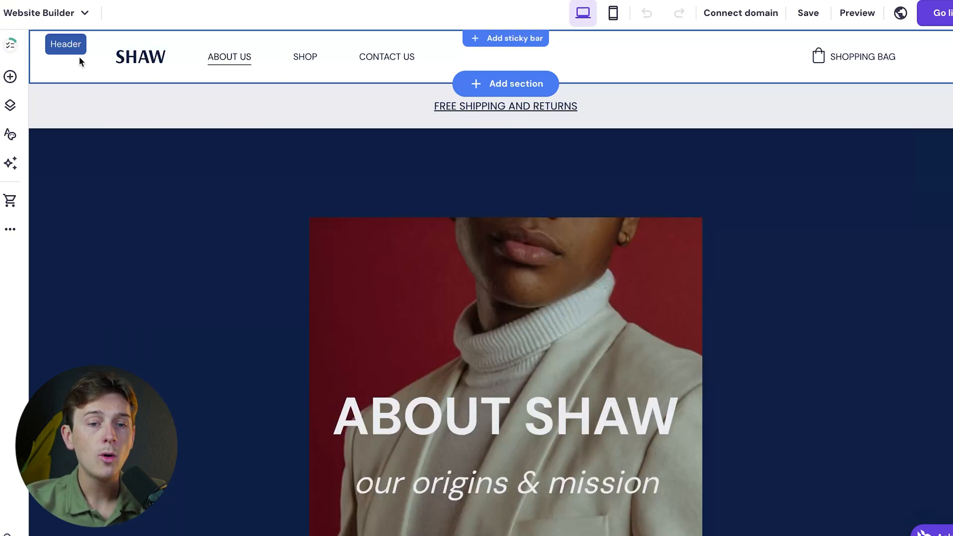
left_click(65, 44)
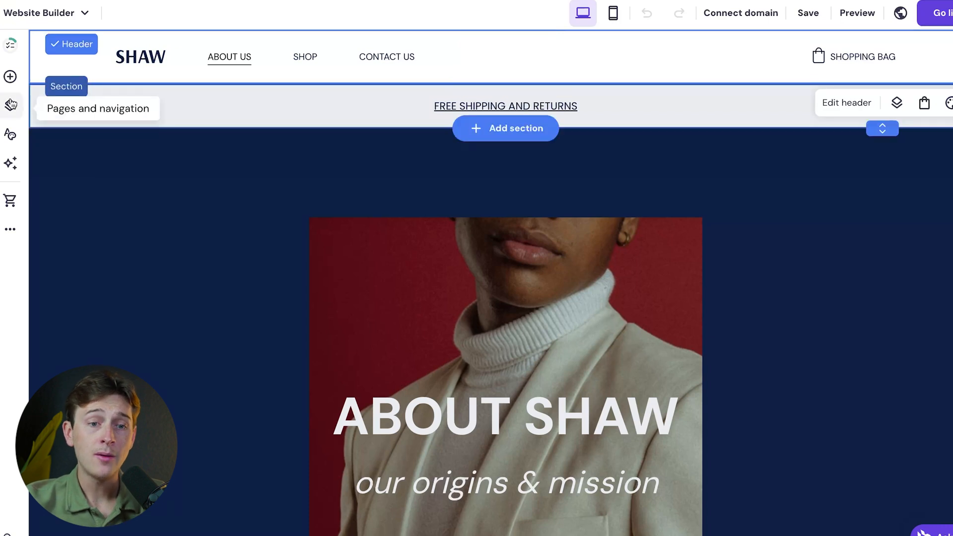
mouse_move(10, 43)
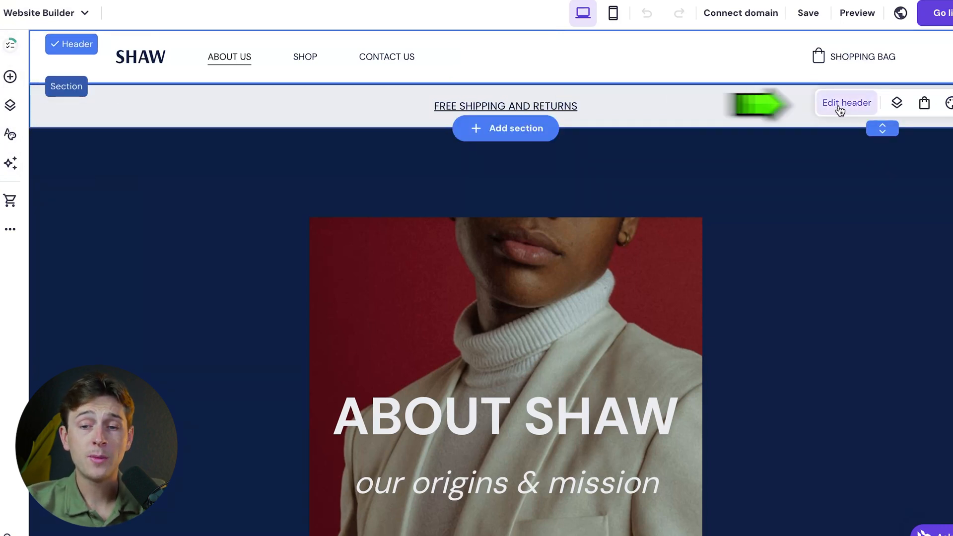
In the header settings' Elements options, turn off Show button.
left_click(845, 103)
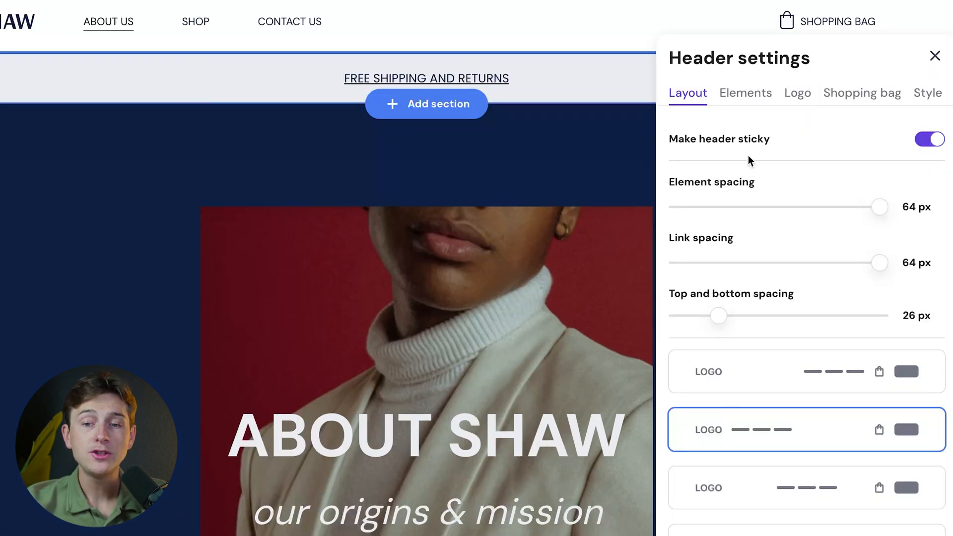
mouse_move(729, 147)
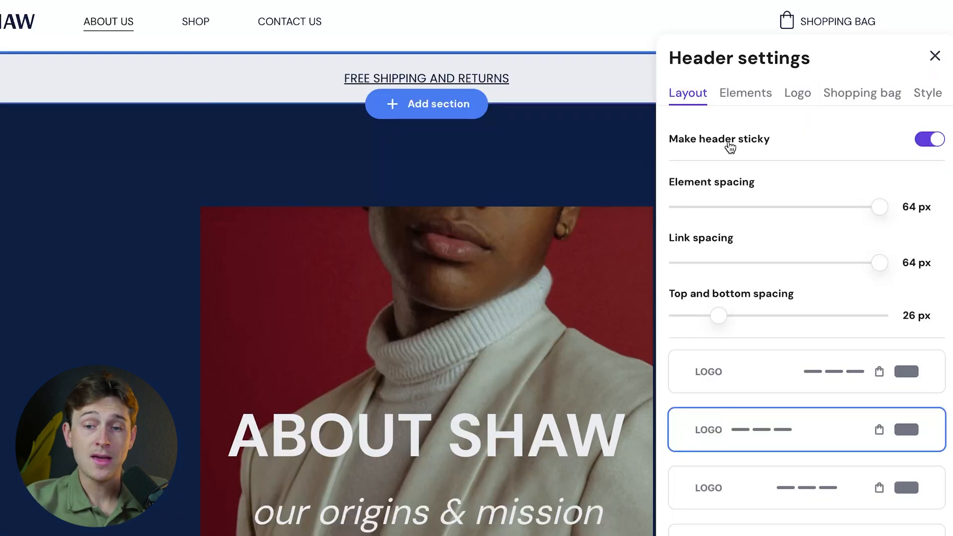
mouse_move(680, 259)
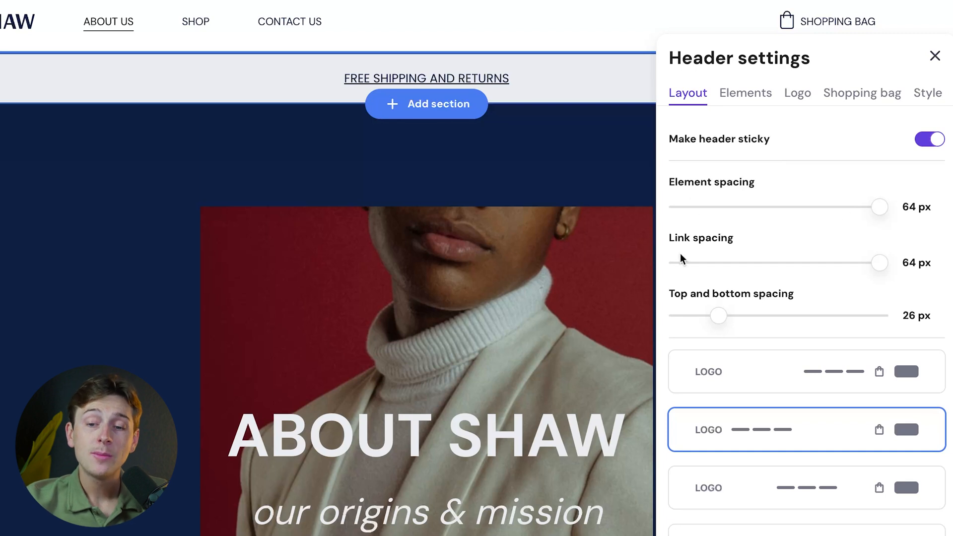
mouse_move(707, 294)
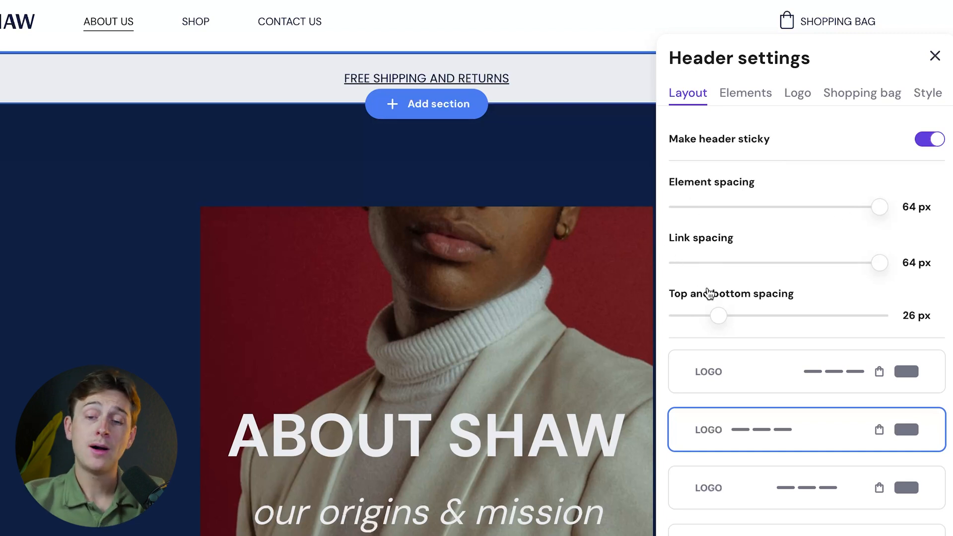
scroll("down", 3)
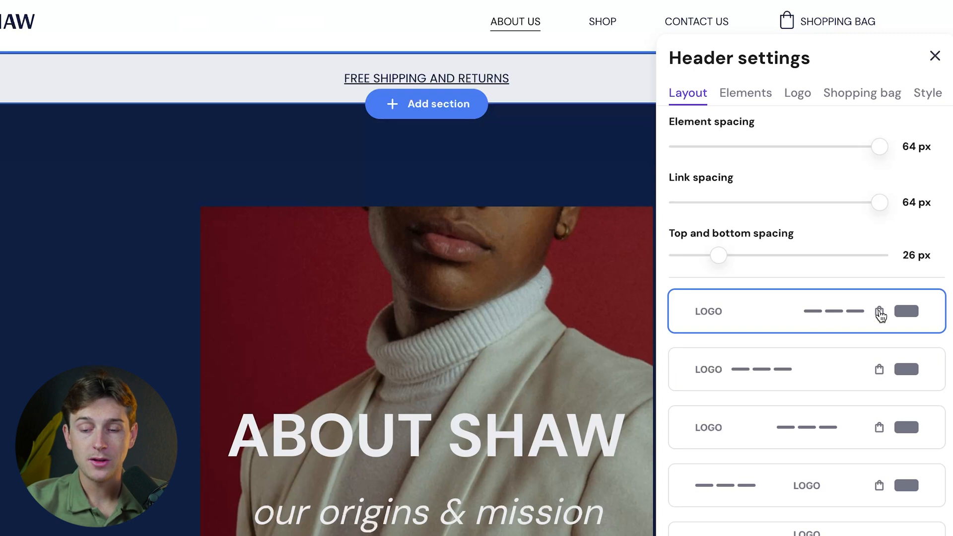
mouse_move(803, 310)
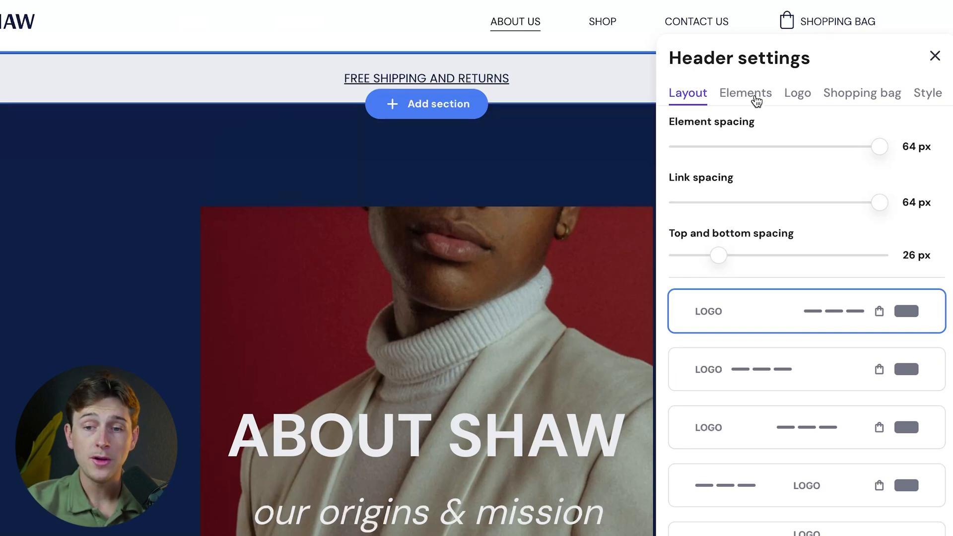
left_click(745, 92)
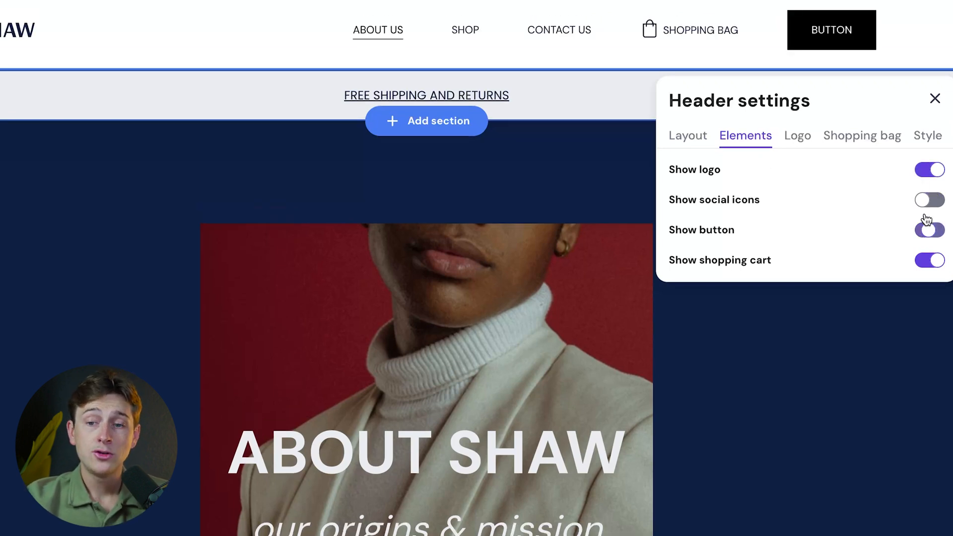
left_click(929, 230)
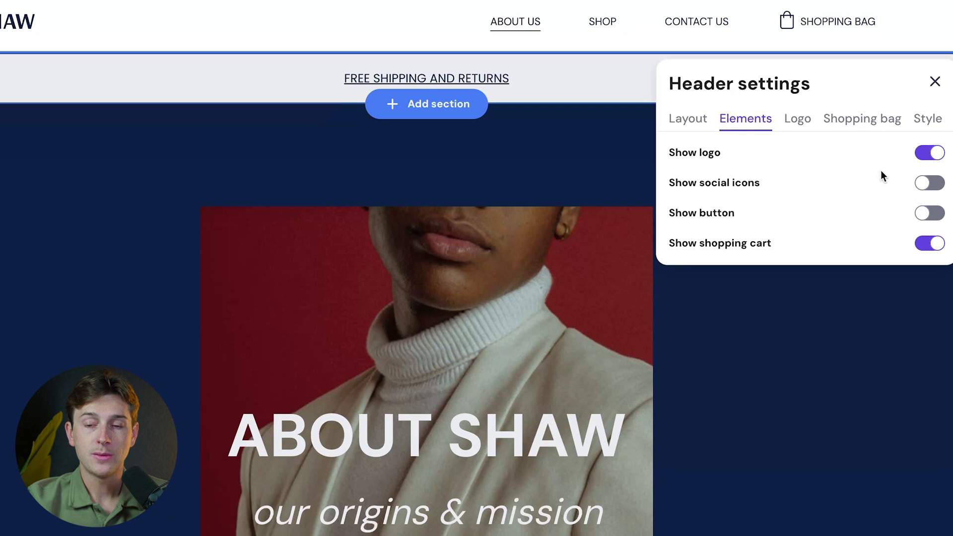
Make the shopping bag icon large, check the Style options, and close the settings.
left_click(862, 118)
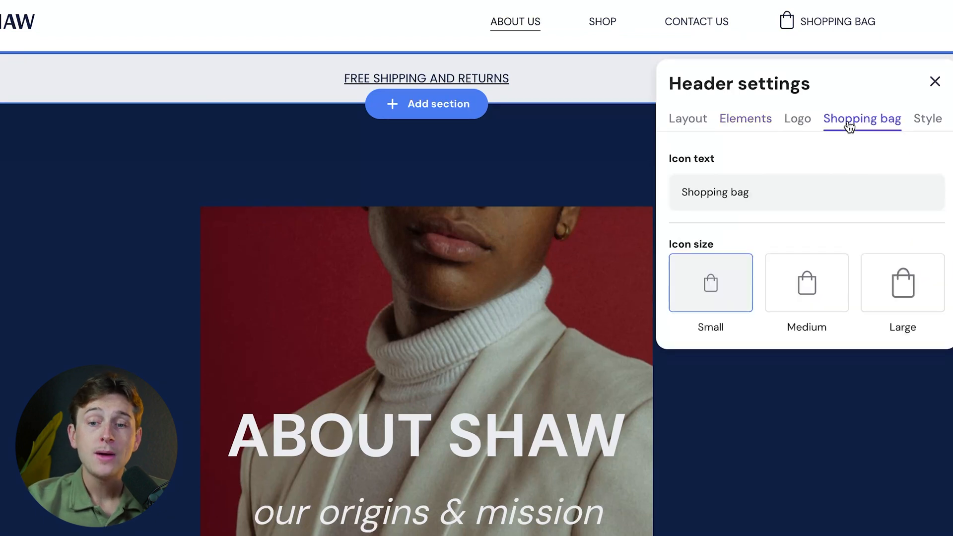
left_click(902, 282)
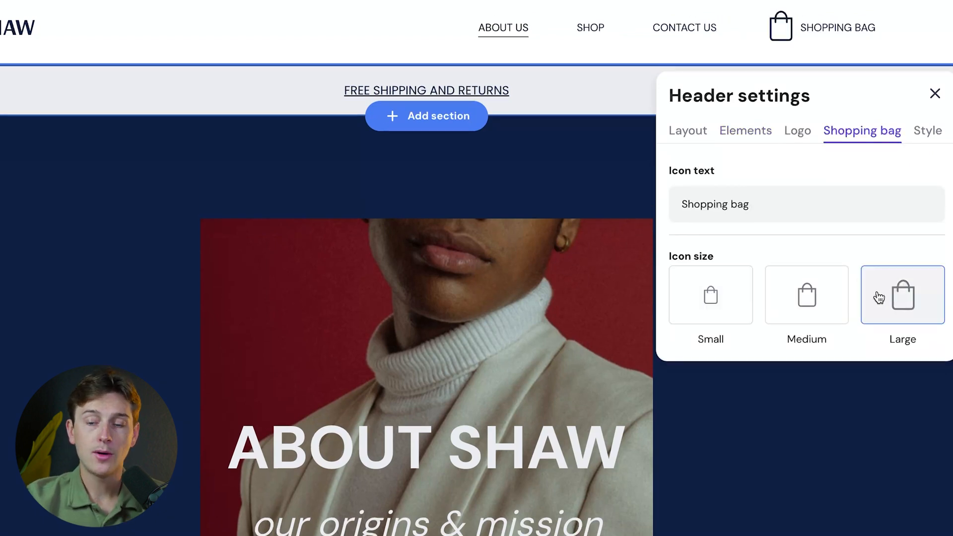
left_click(927, 130)
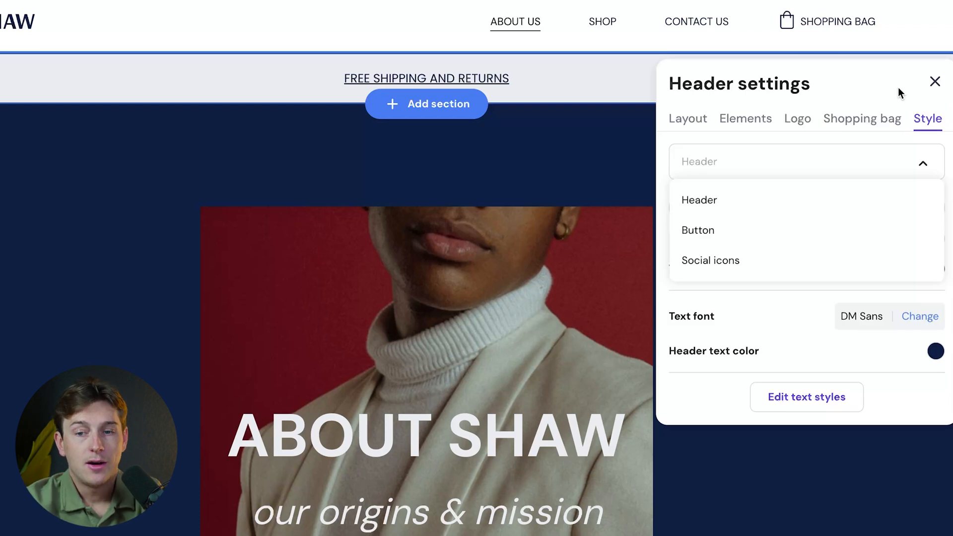
left_click(698, 230)
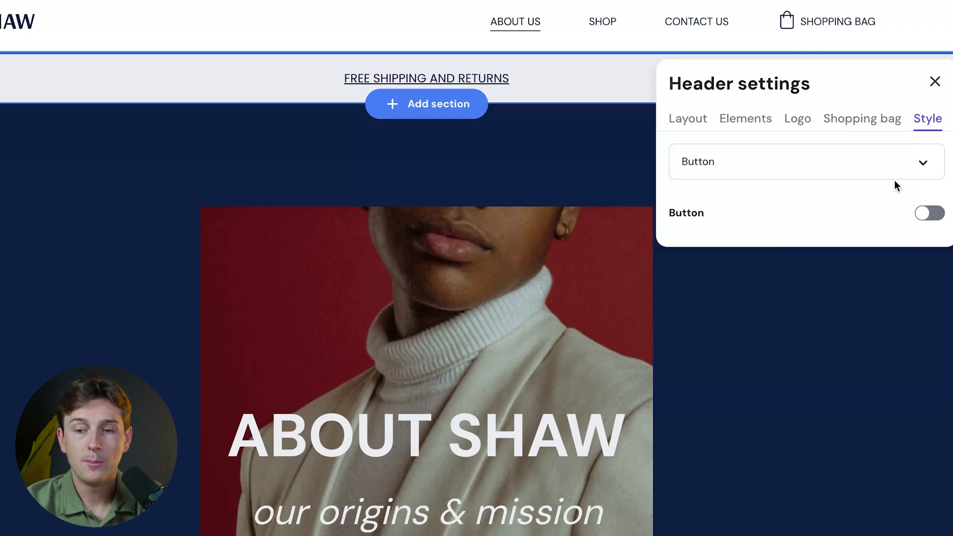
left_click(934, 81)
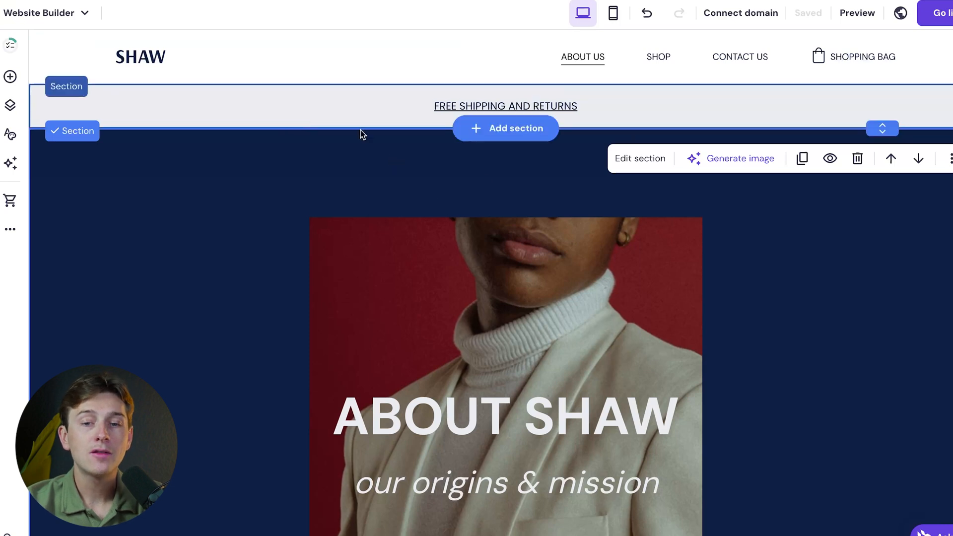
mouse_move(355, 180)
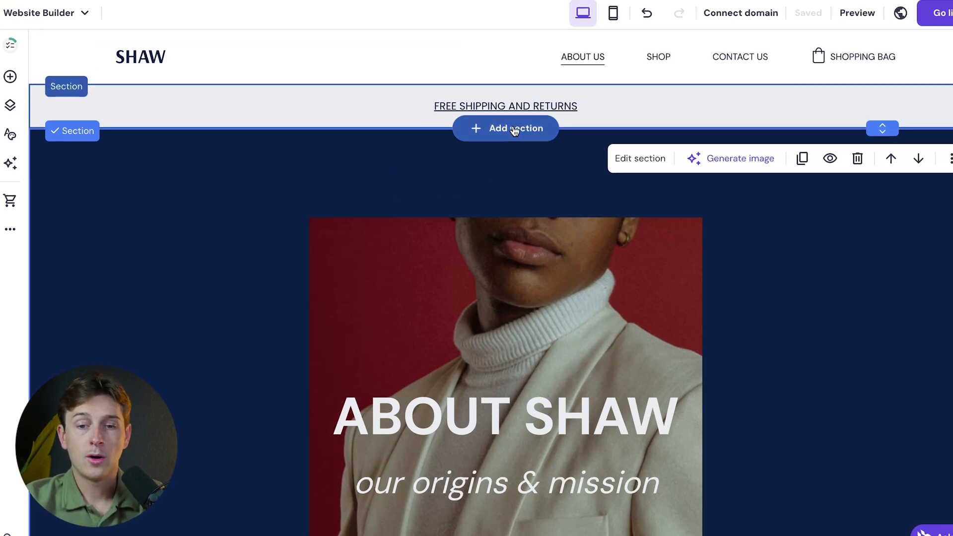
Add a section below the free shipping banner and browse the section layouts.
left_click(505, 128)
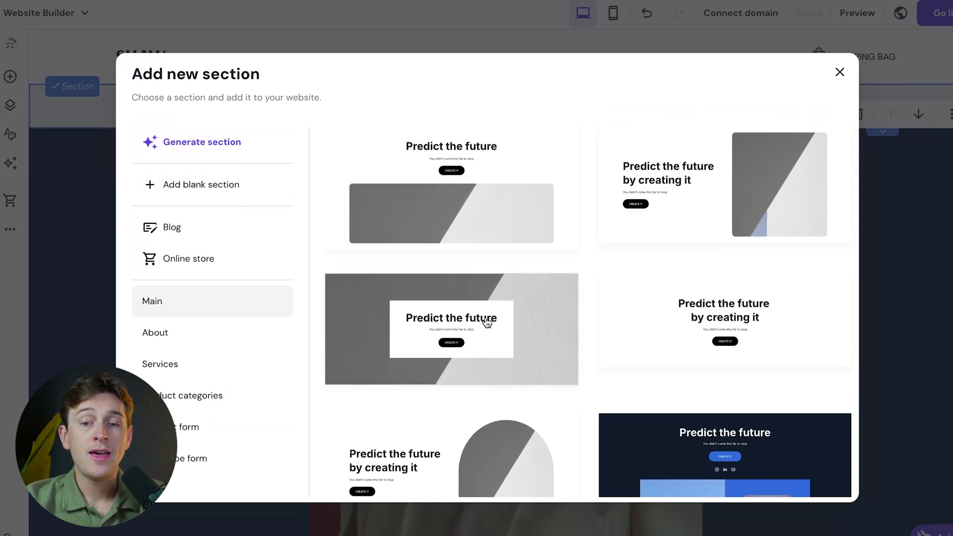
scroll("down", 3)
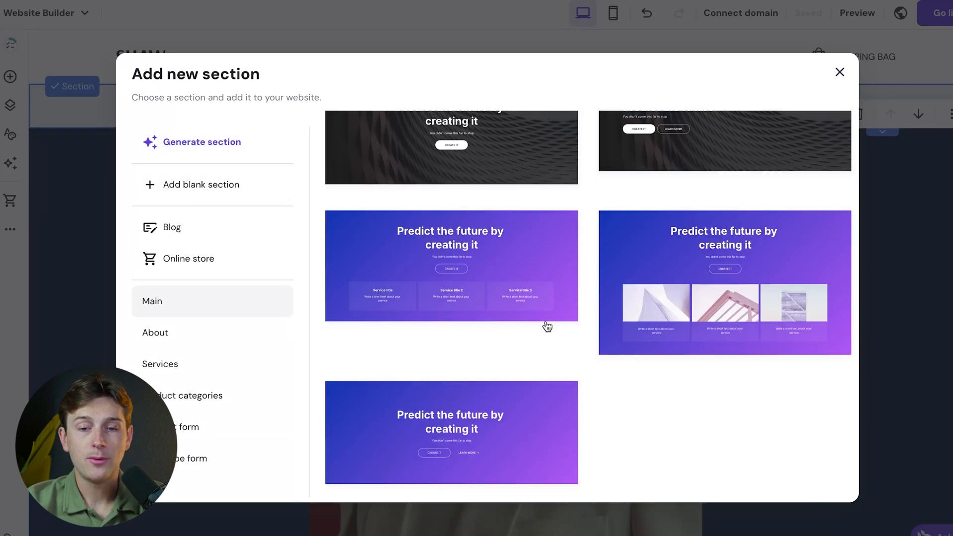
scroll("down", 3)
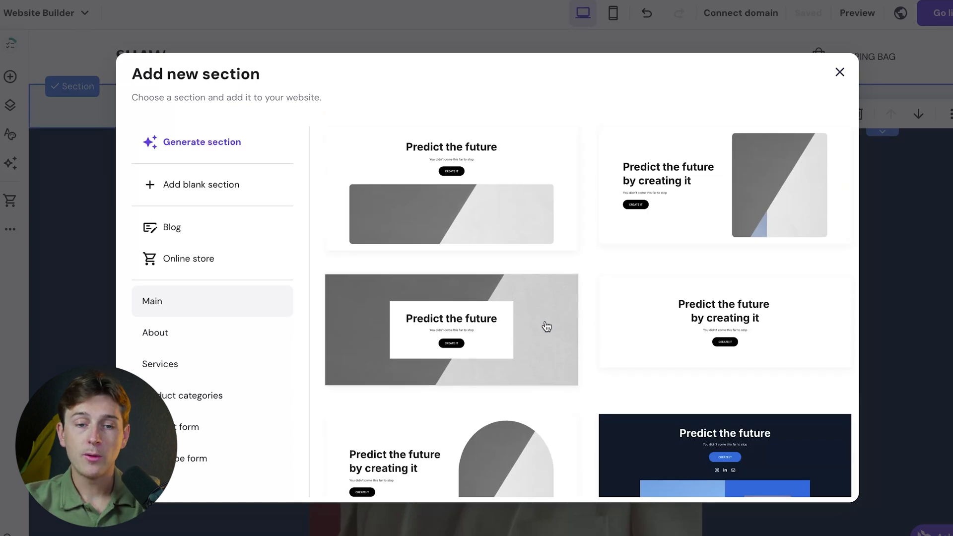
mouse_move(279, 136)
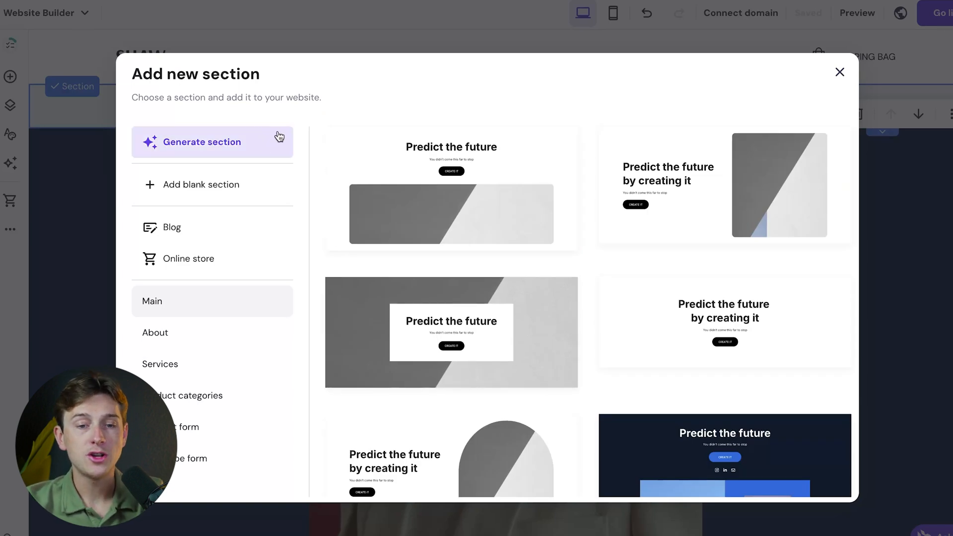
Generate an AI section described as 'photo product gallery for shirts'.
left_click(202, 141)
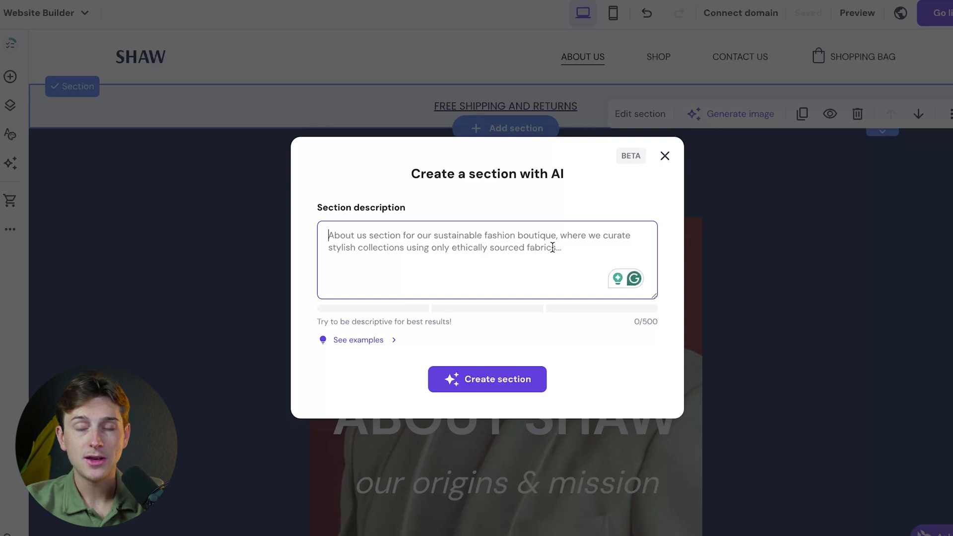
type("p")
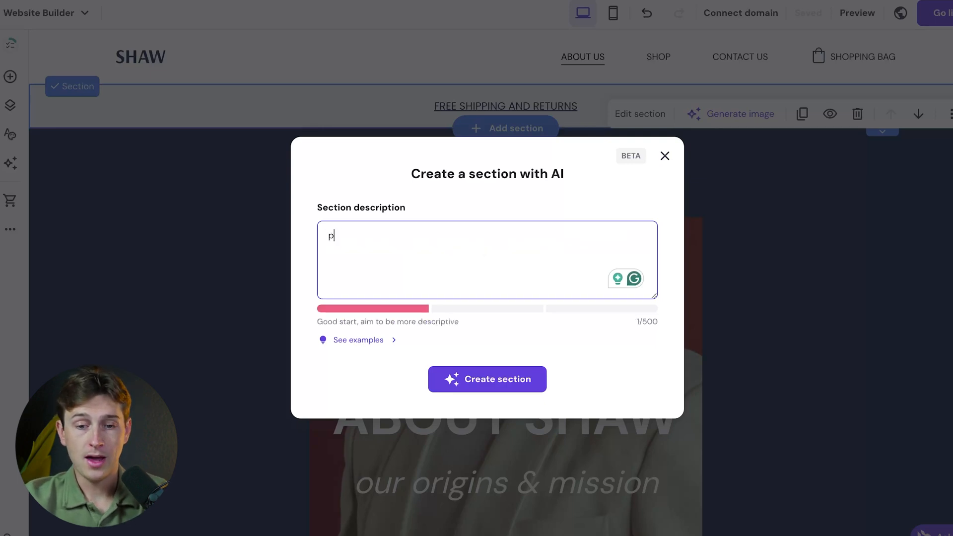
type("hoto product galle")
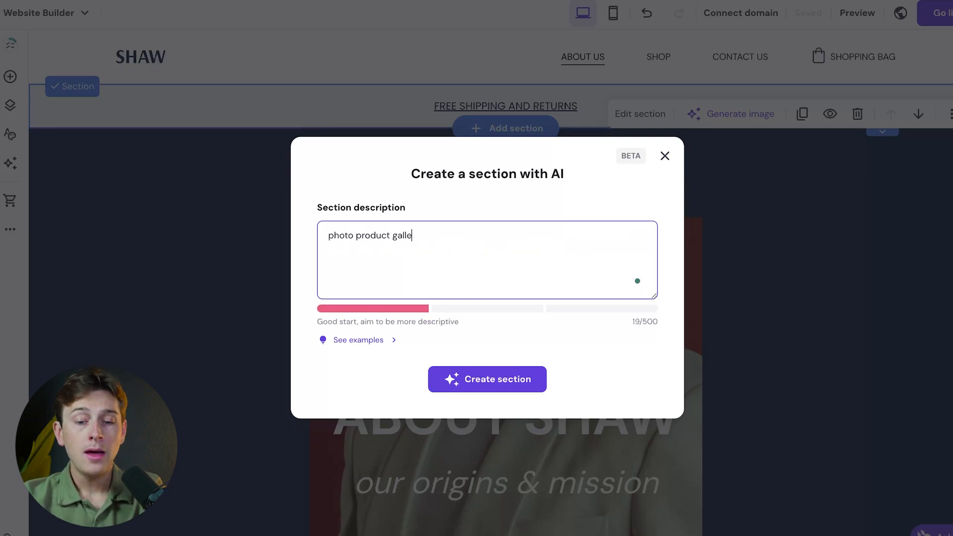
type("y")
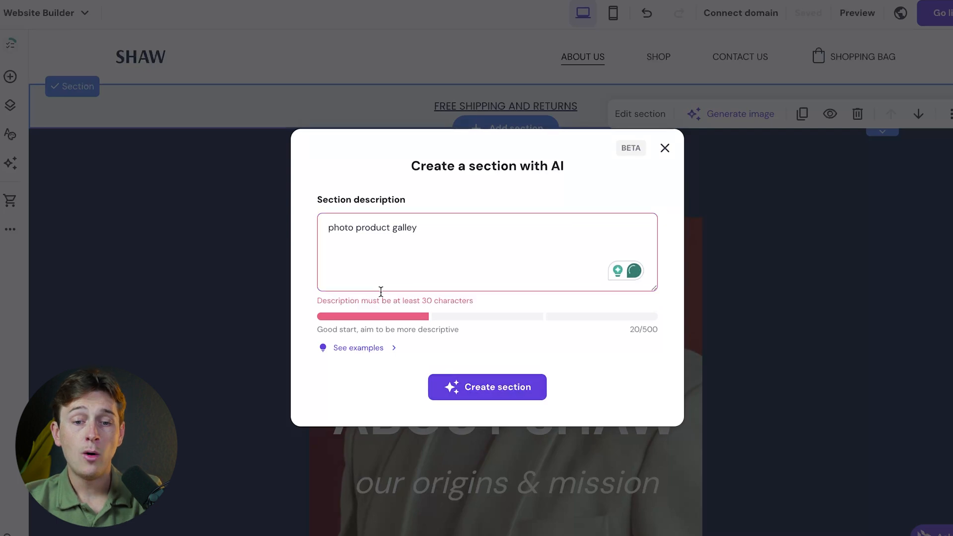
type(".")
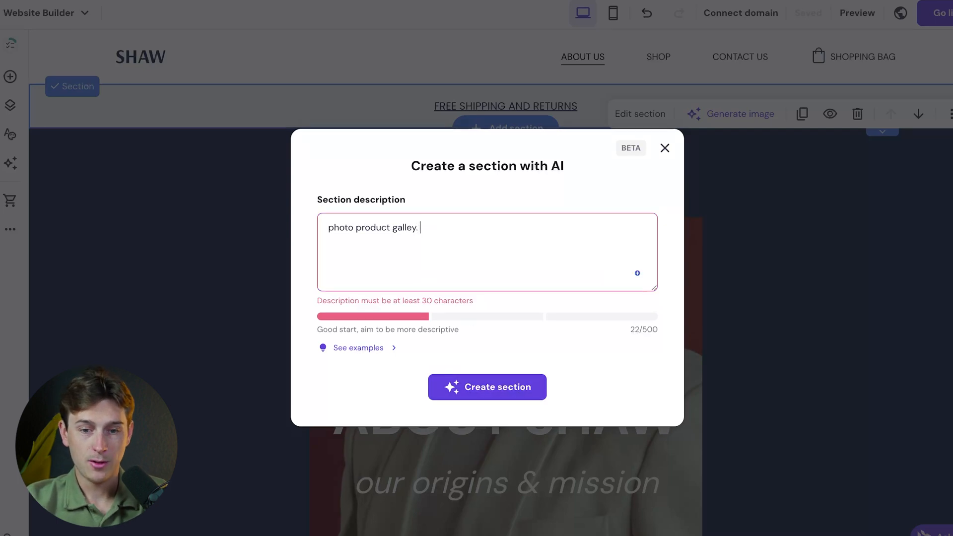
type("for shirts")
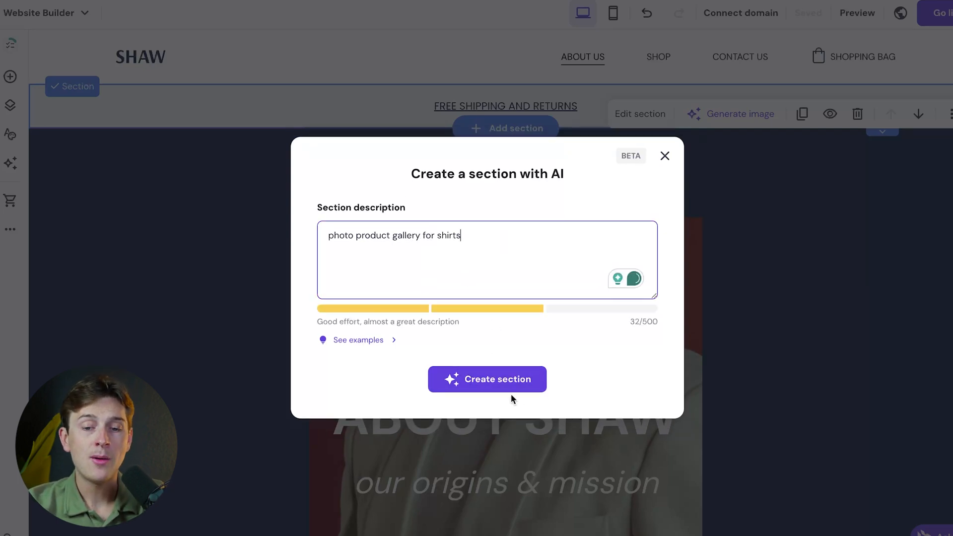
left_click(487, 379)
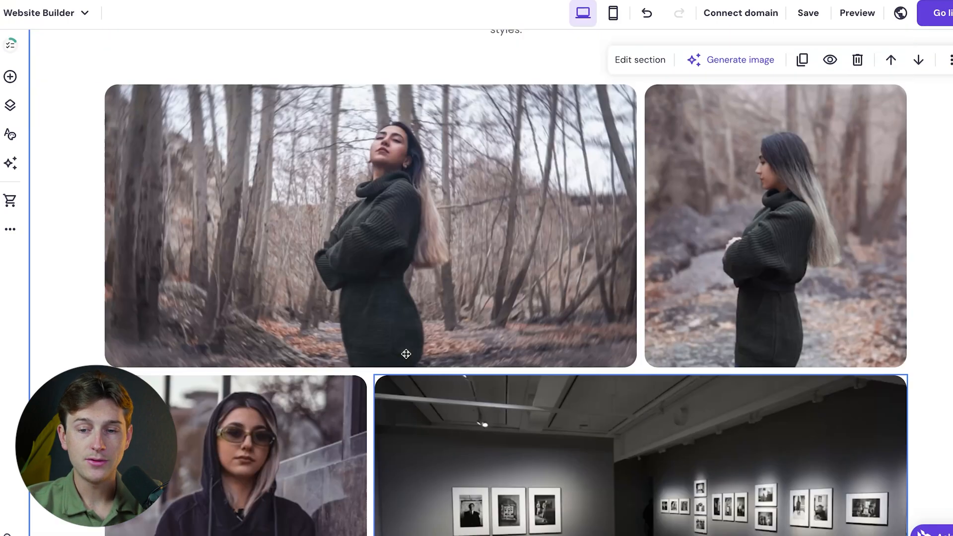
scroll("up", 3)
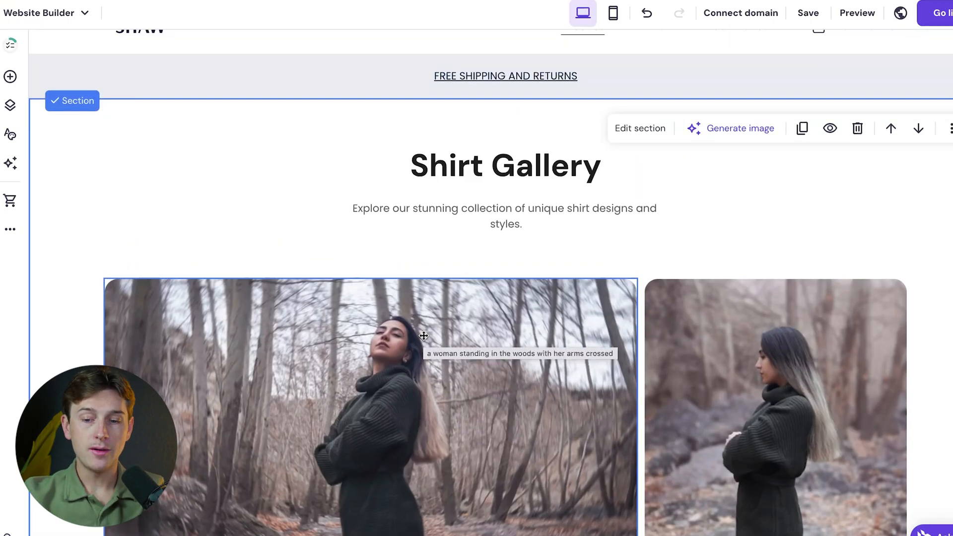
left_click(504, 216)
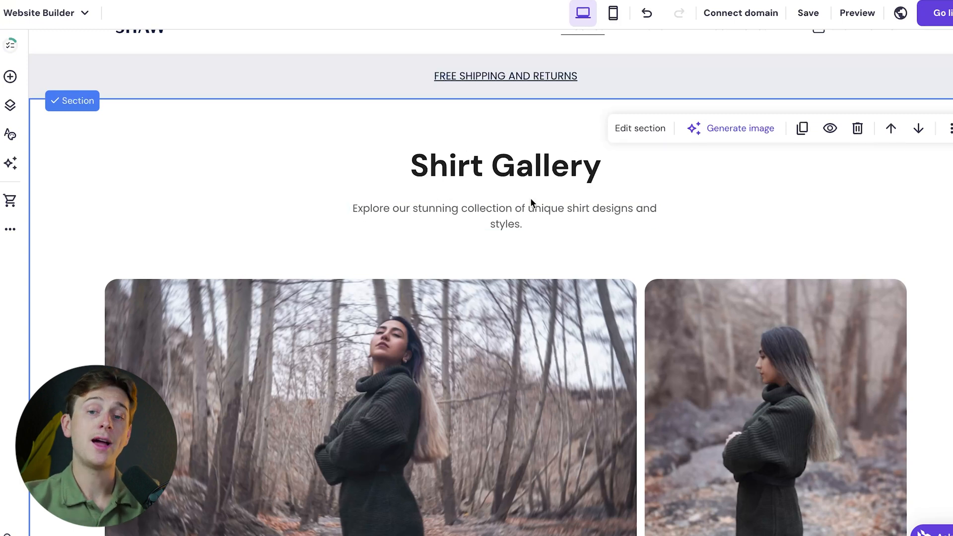
scroll("up", 3)
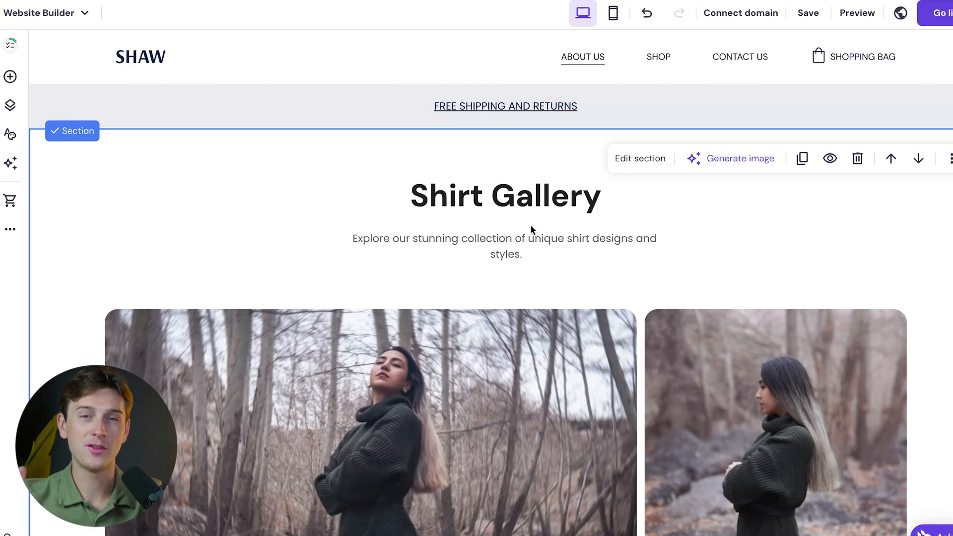
scroll("down", 3)
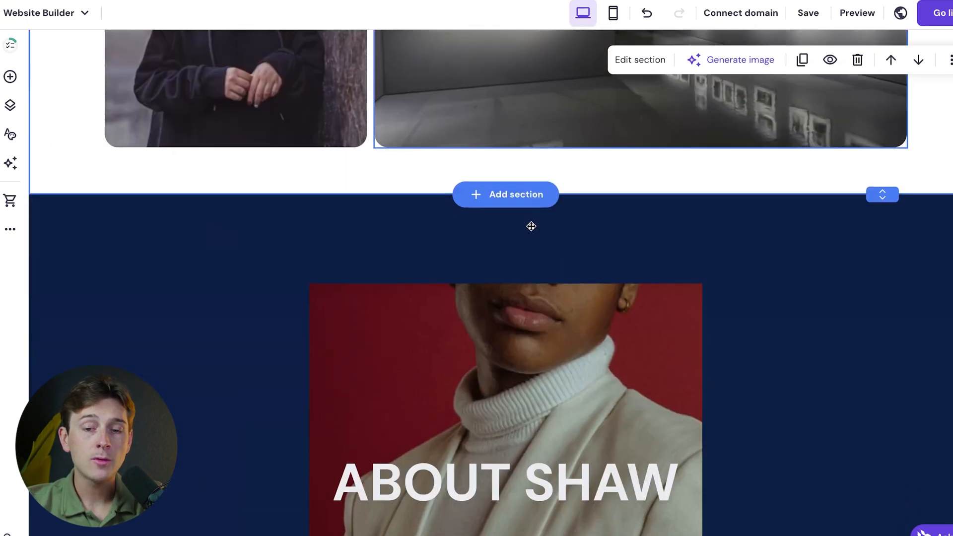
left_click(506, 194)
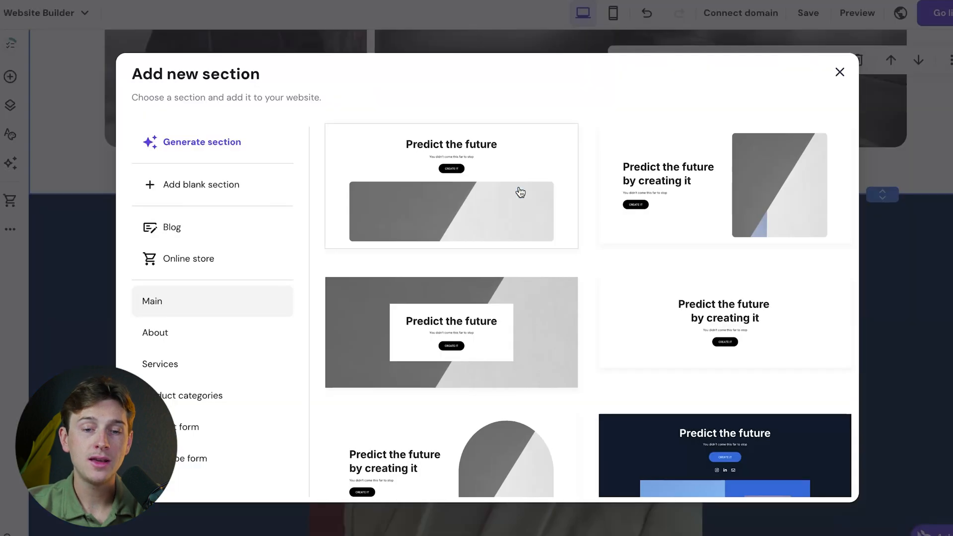
mouse_move(242, 235)
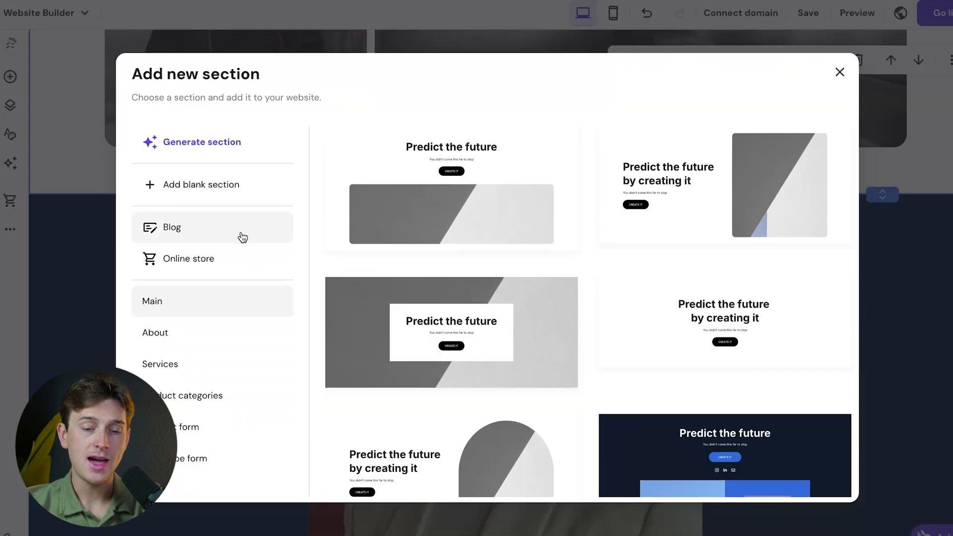
left_click(189, 257)
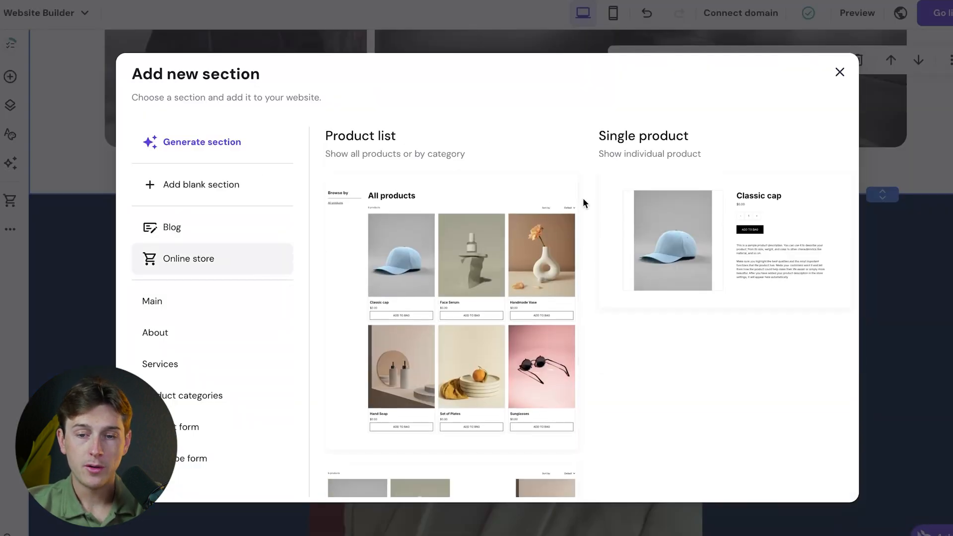
scroll("down", 3)
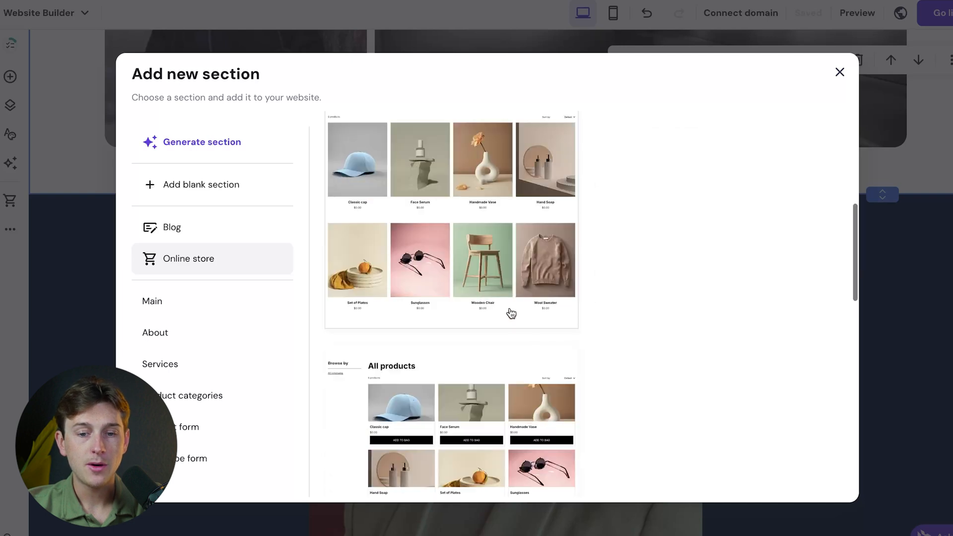
scroll("down", 3)
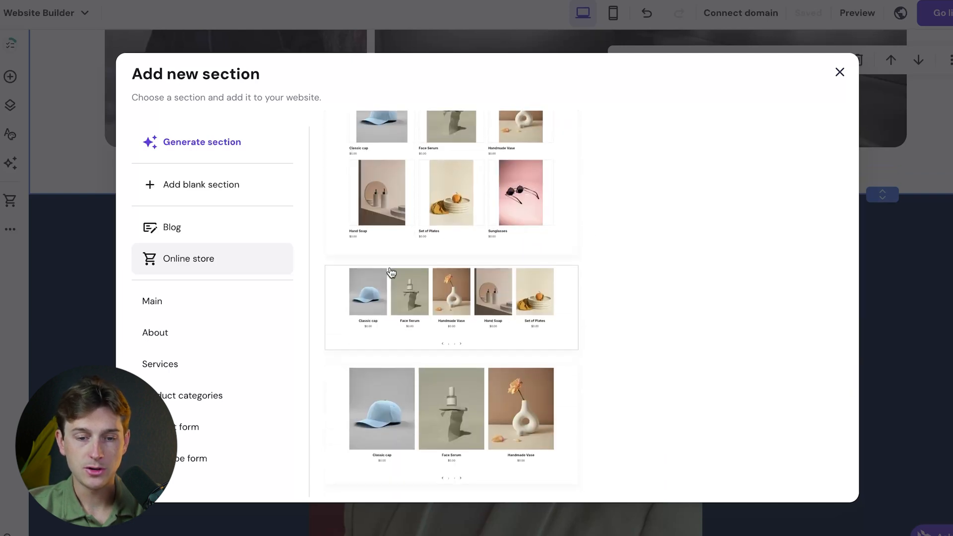
left_click(839, 73)
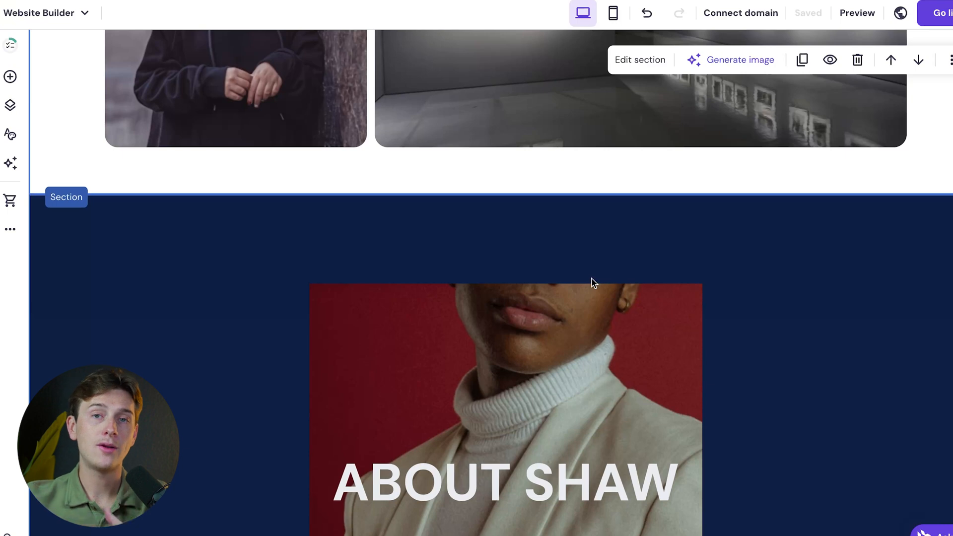
scroll("down", 3)
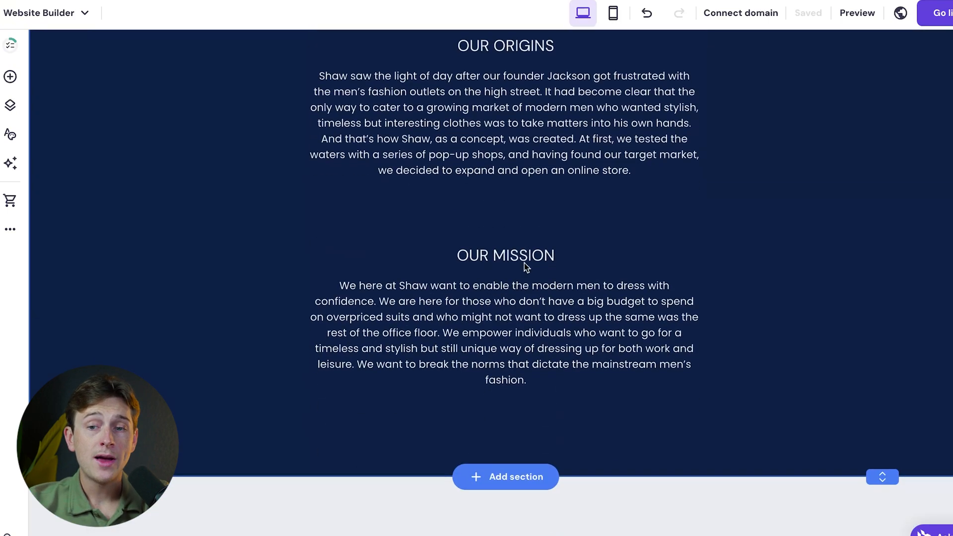
scroll("down", 3)
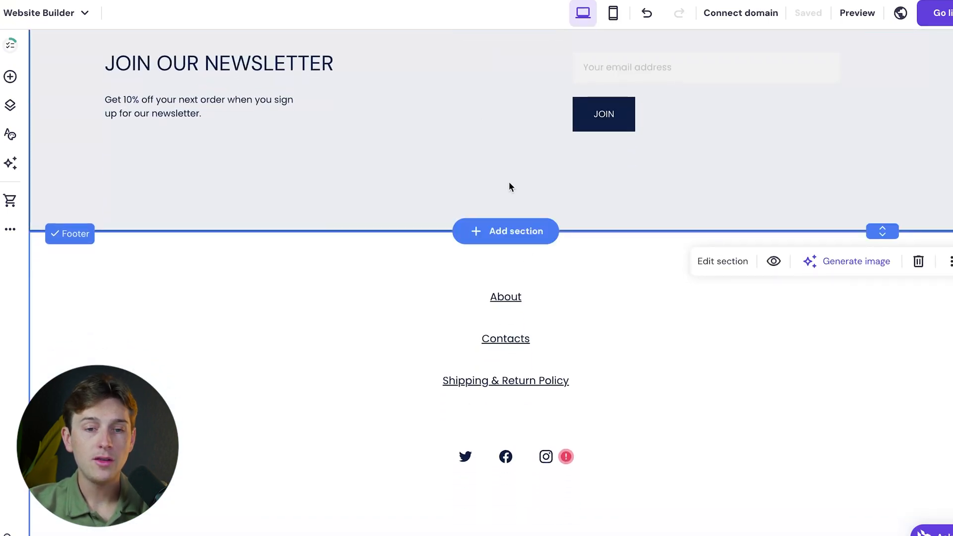
left_click(10, 77)
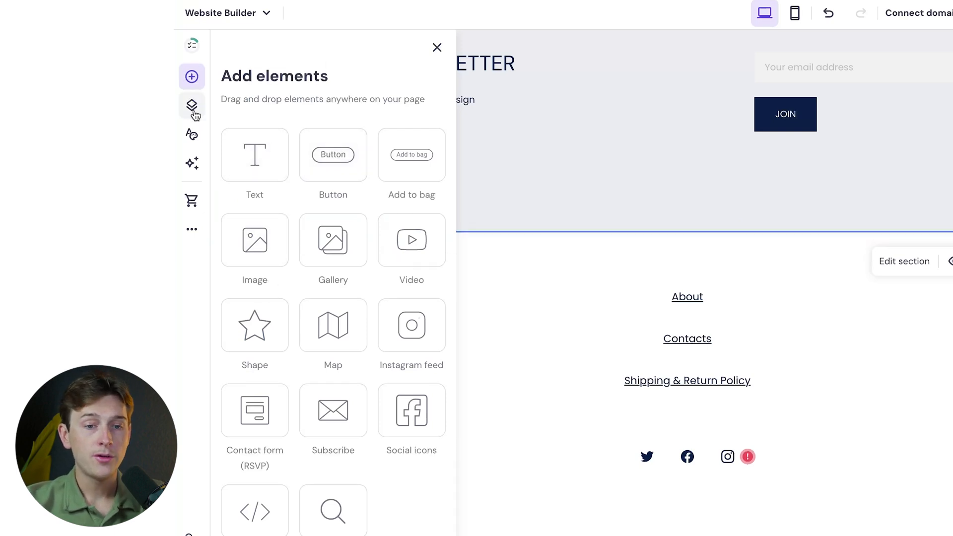
Browse the Pages and navigation and Website styles panels, then open the AI tools list.
left_click(191, 106)
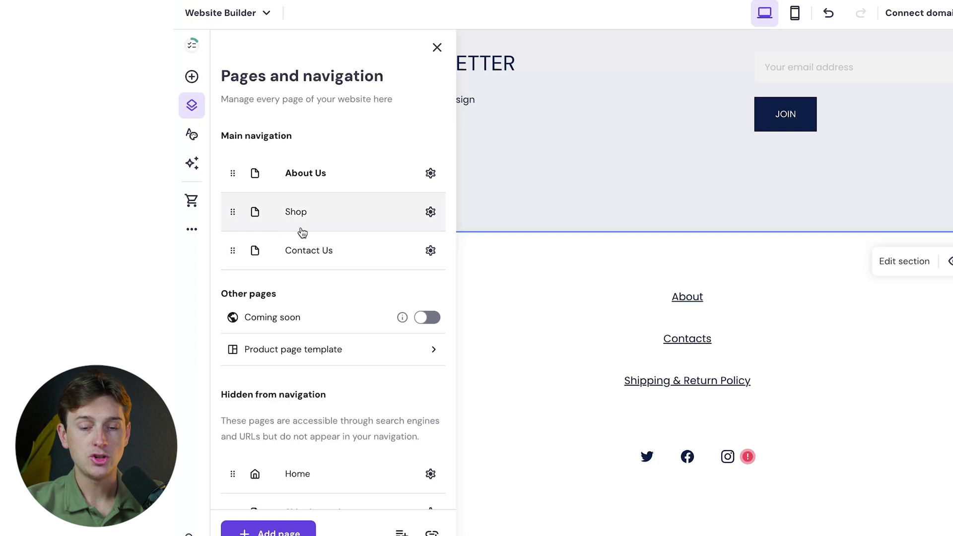
left_click(191, 133)
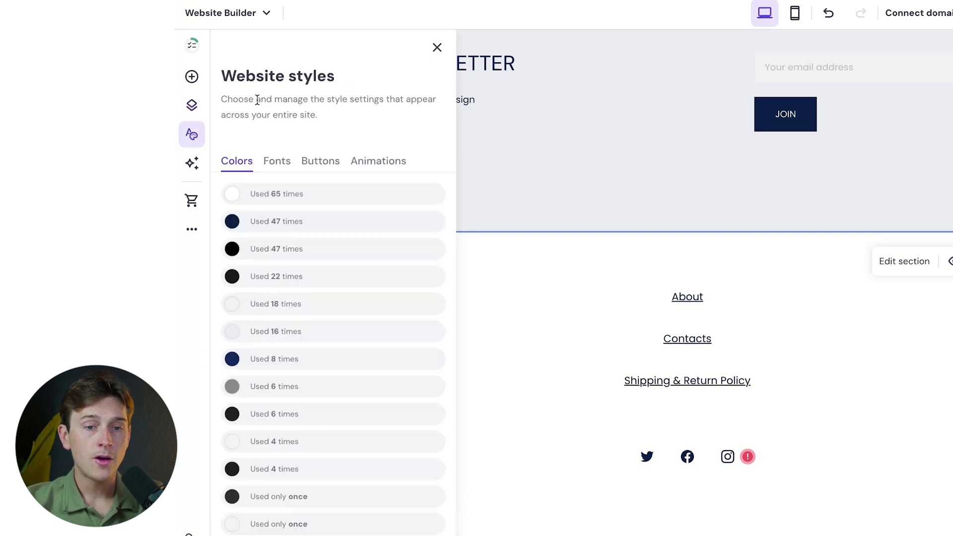
mouse_move(288, 331)
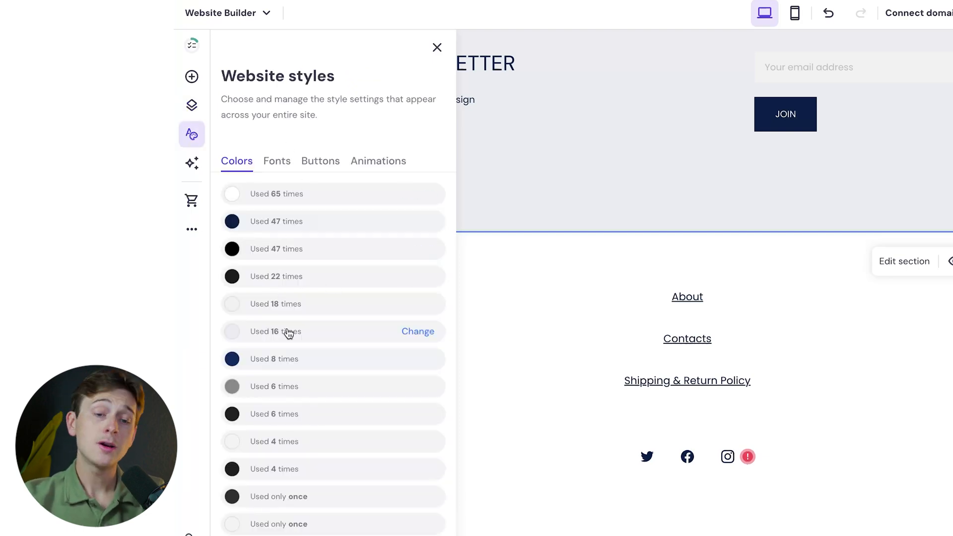
mouse_move(284, 204)
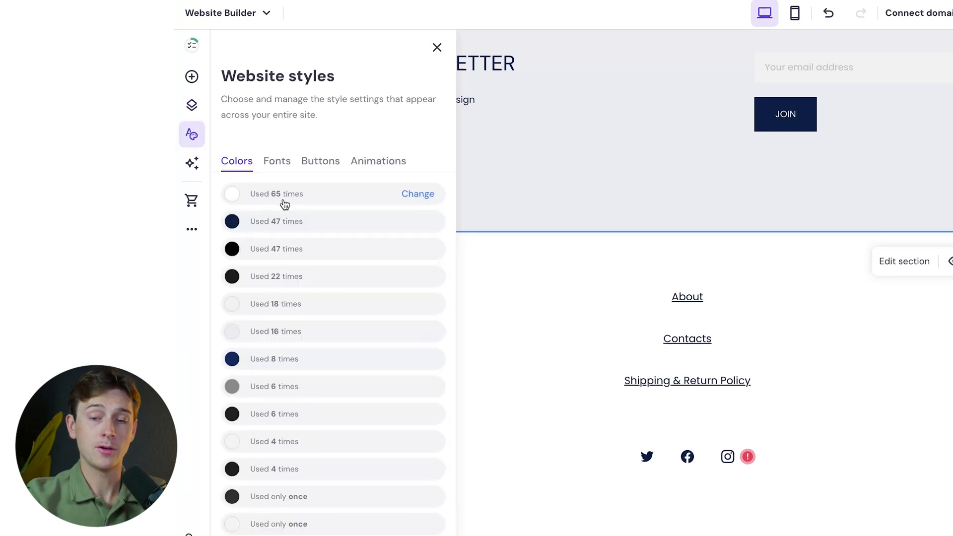
left_click(192, 162)
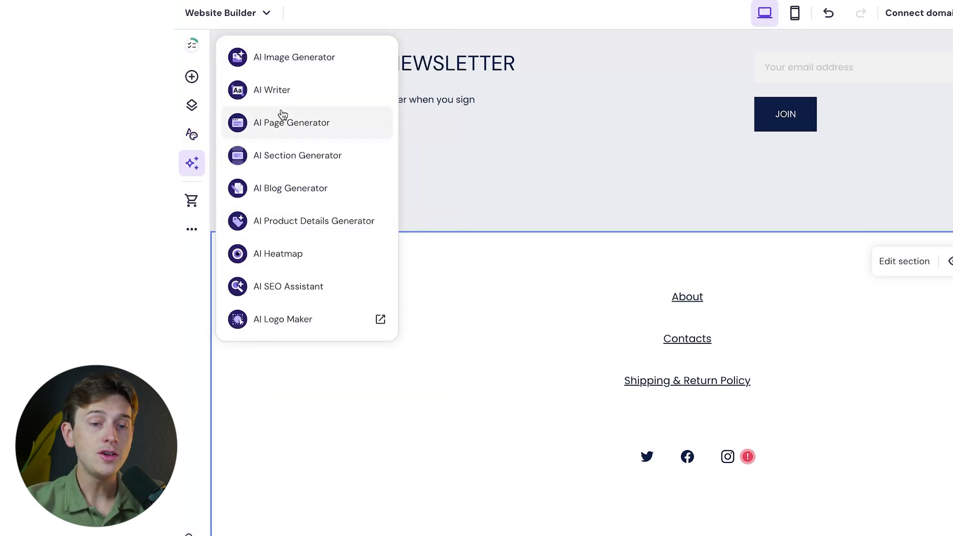
mouse_move(258, 67)
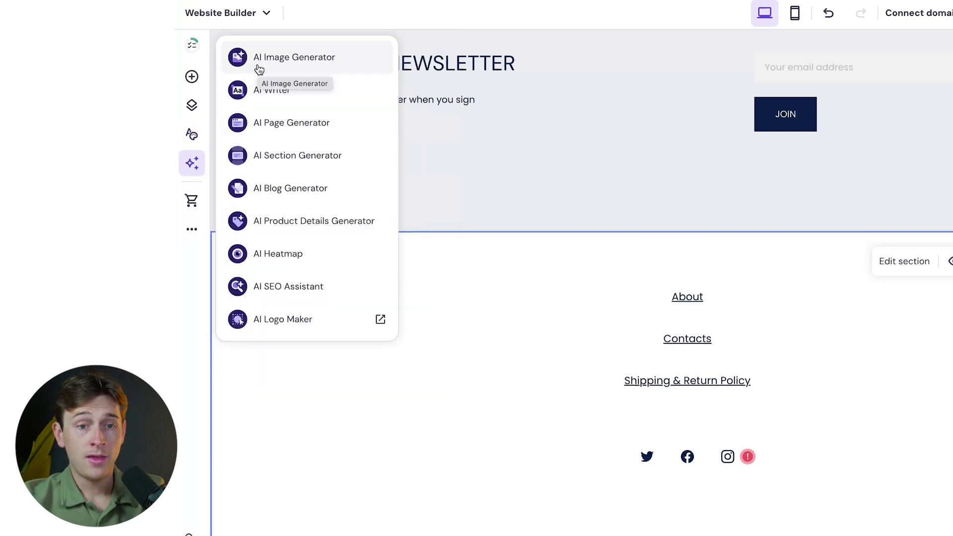
mouse_move(279, 90)
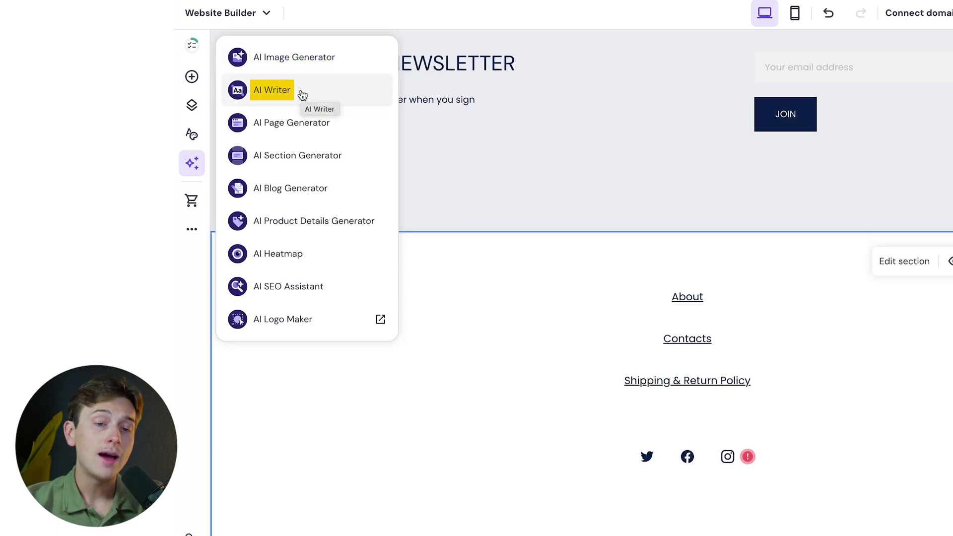
mouse_move(297, 155)
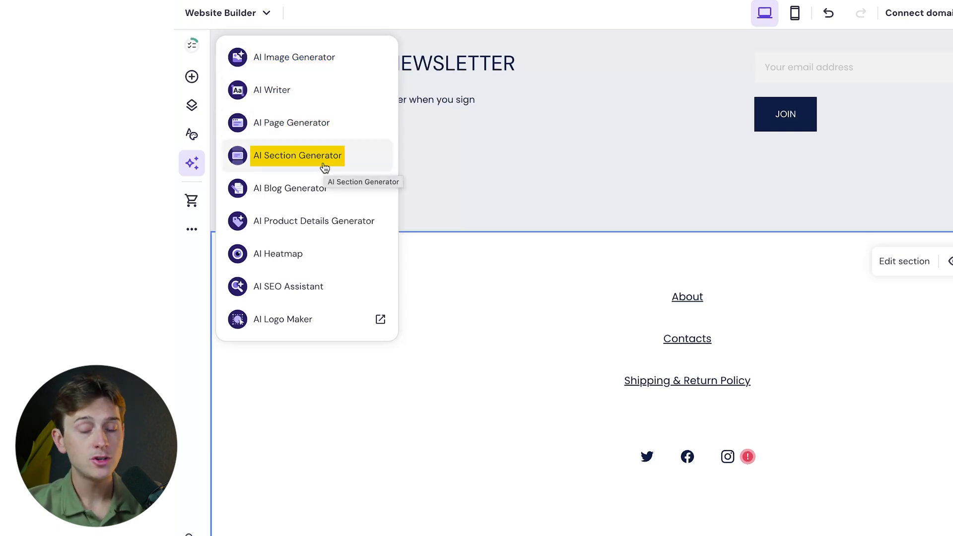
mouse_move(391, 303)
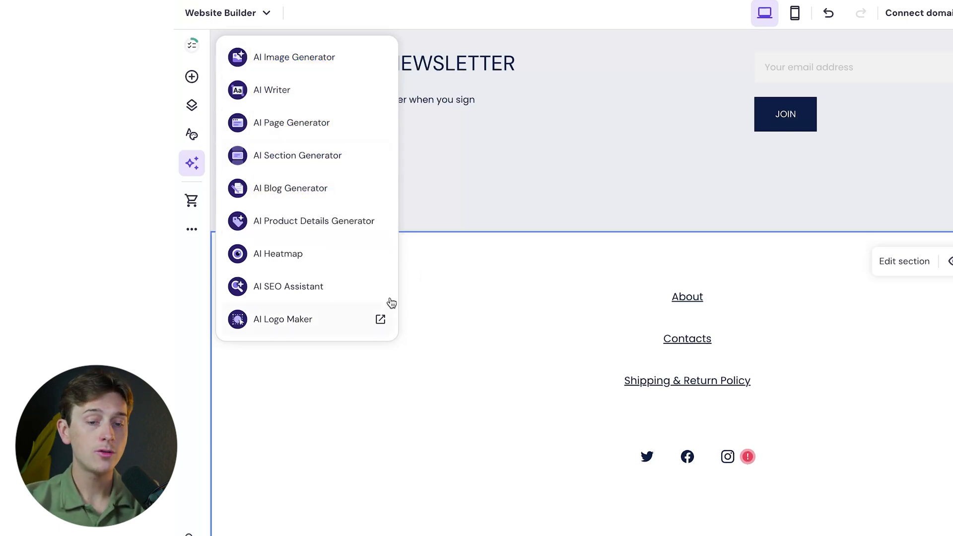
Close the AI tools list and open the Connect domain panel.
left_click(755, 16)
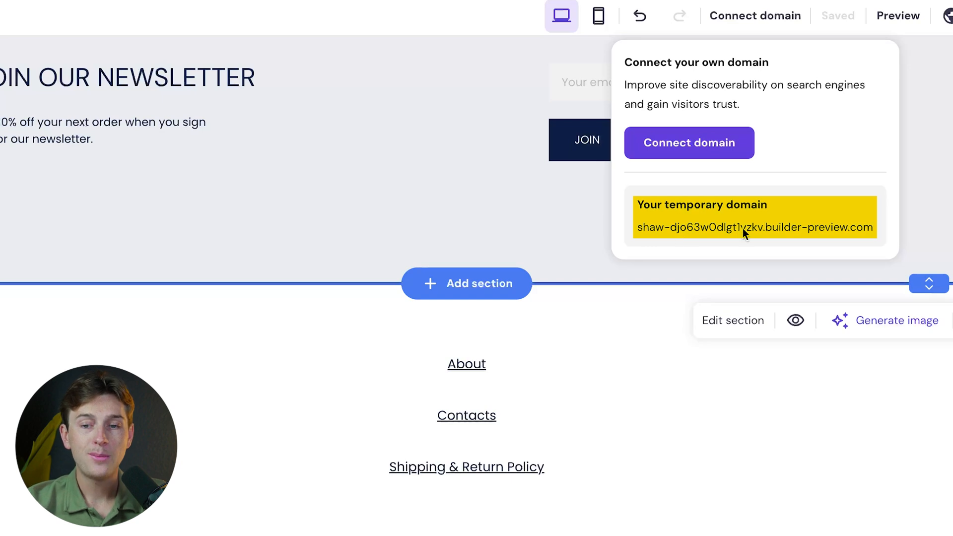
mouse_move(799, 236)
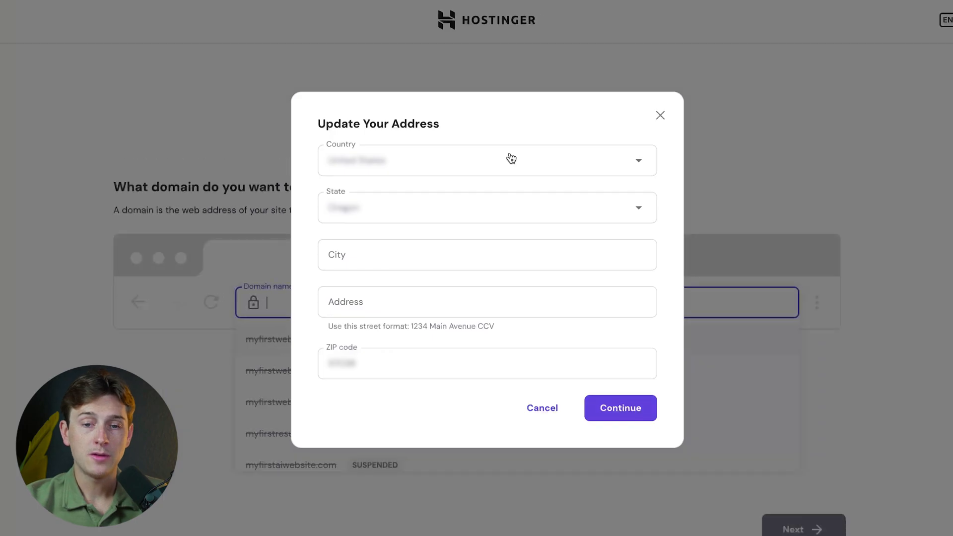
mouse_move(662, 116)
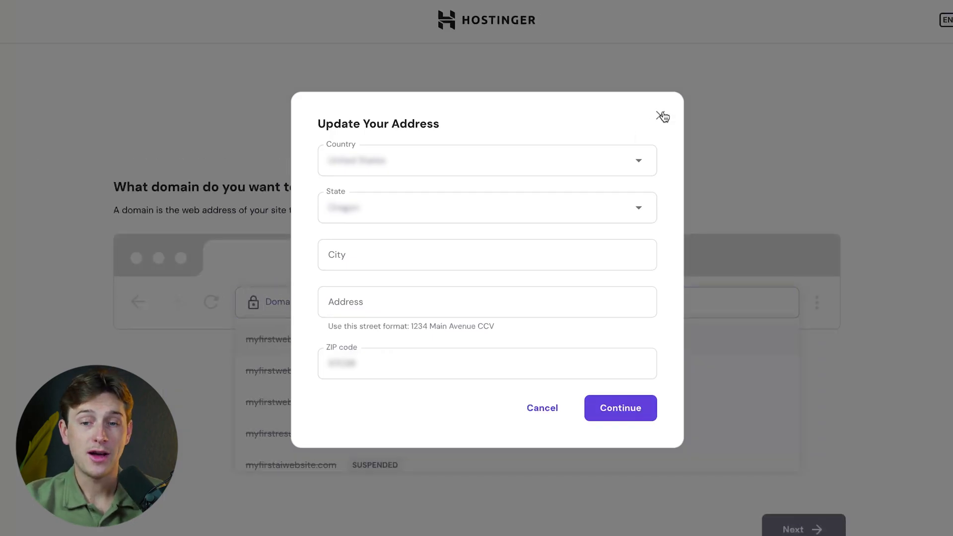